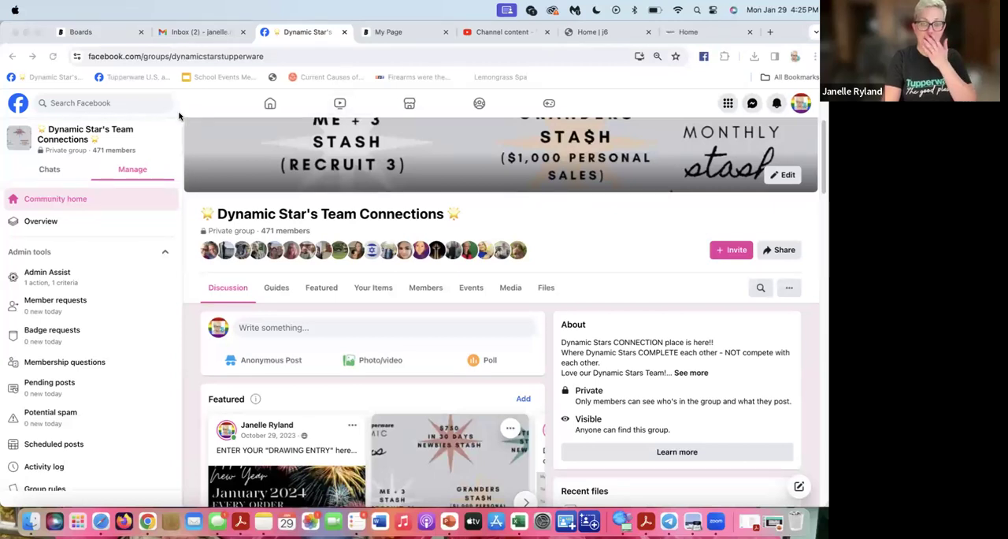
mouse_move(505, 424)
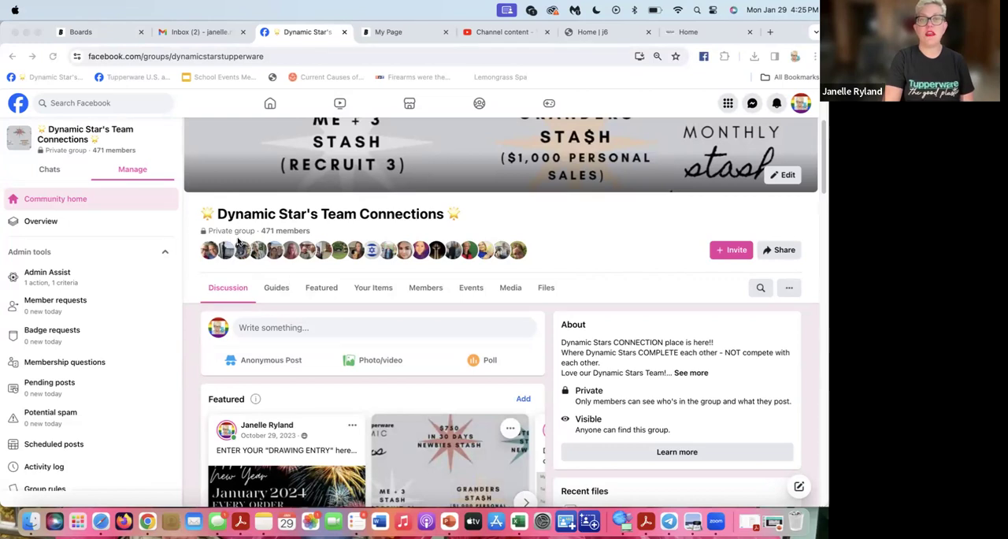
mouse_move(250, 255)
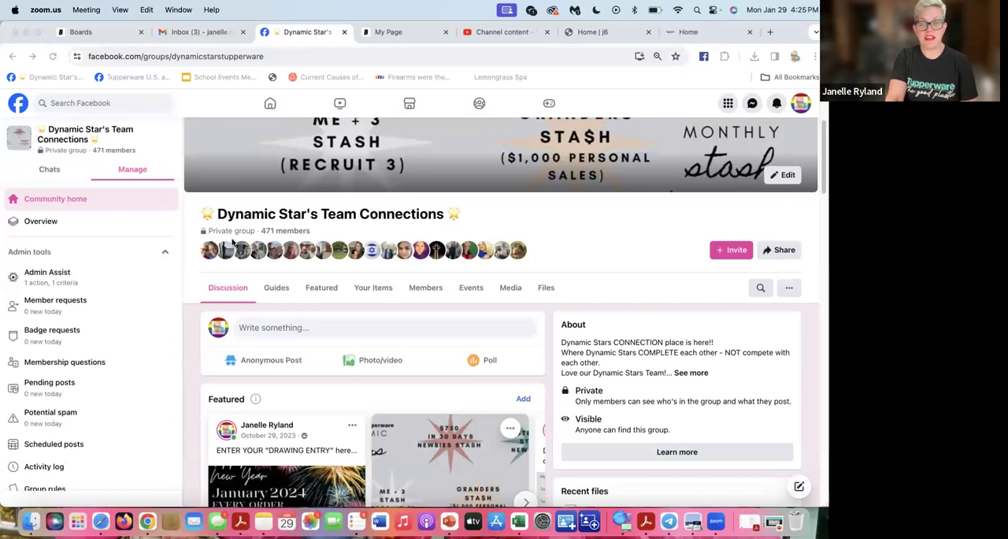
mouse_move(513, 255)
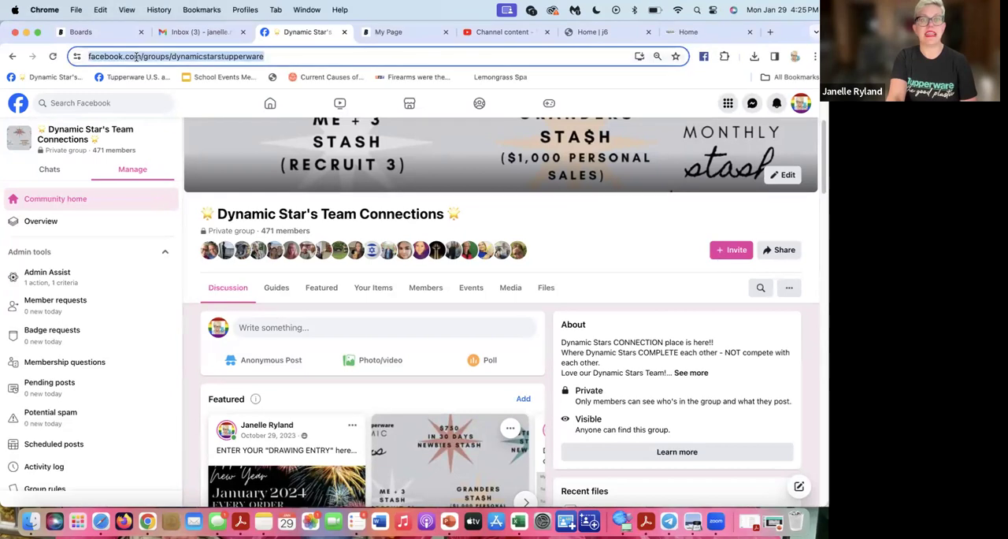
Show the group's Albums list and browse the catalog, recruiting and party albums
right_click(176, 57)
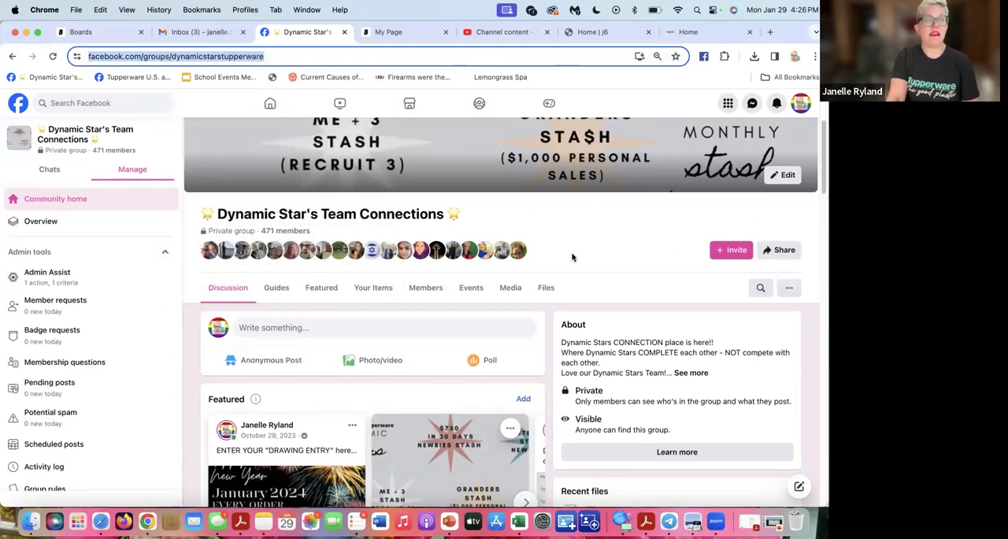
mouse_move(570, 262)
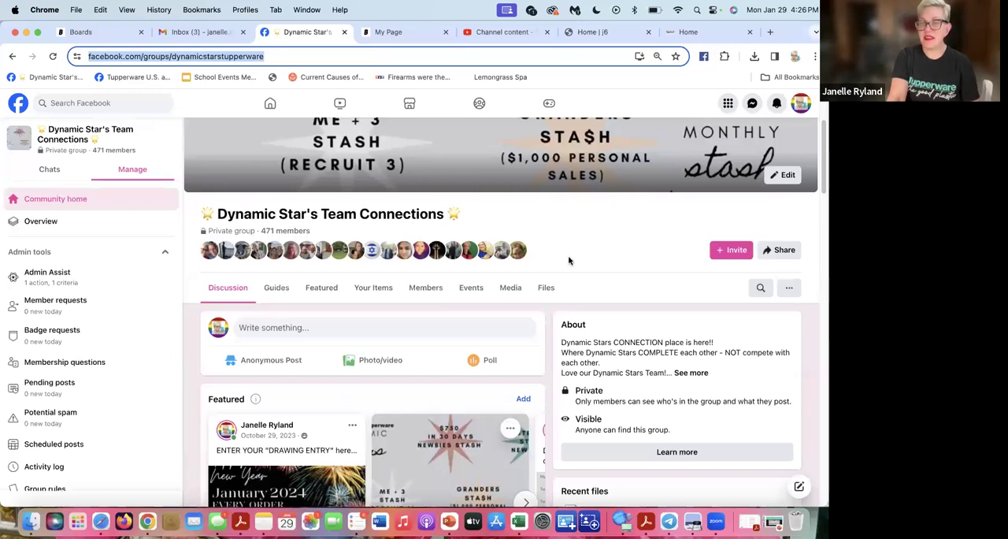
mouse_move(573, 271)
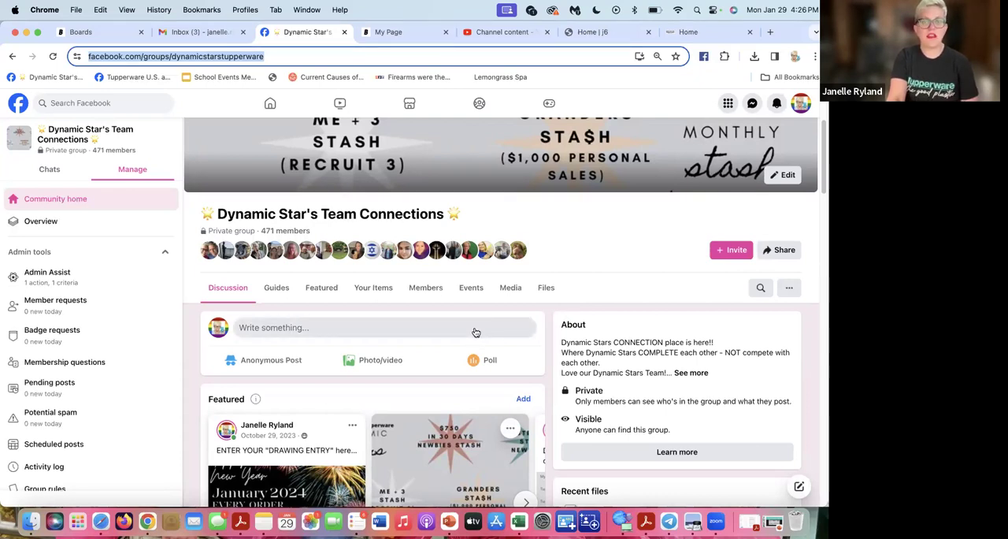
mouse_move(478, 328)
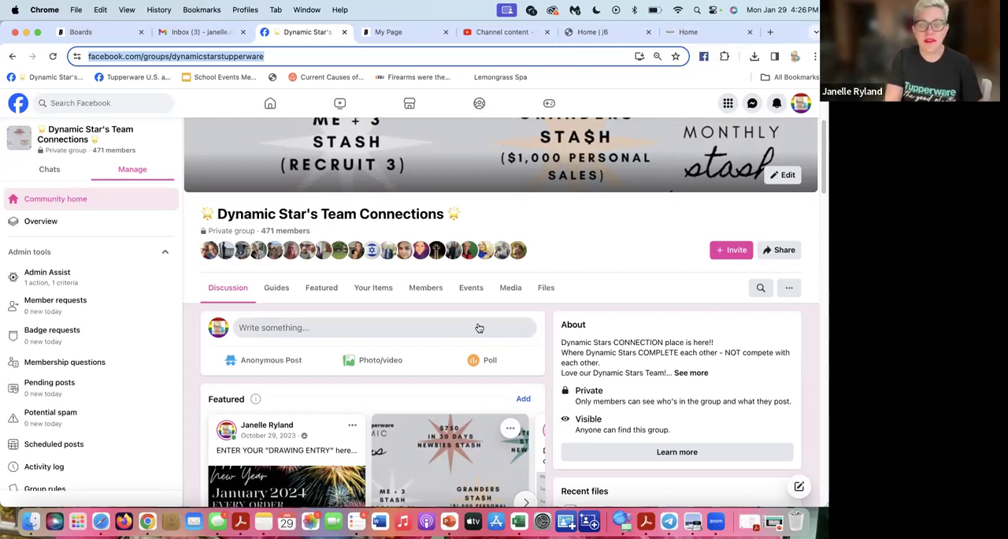
mouse_move(480, 328)
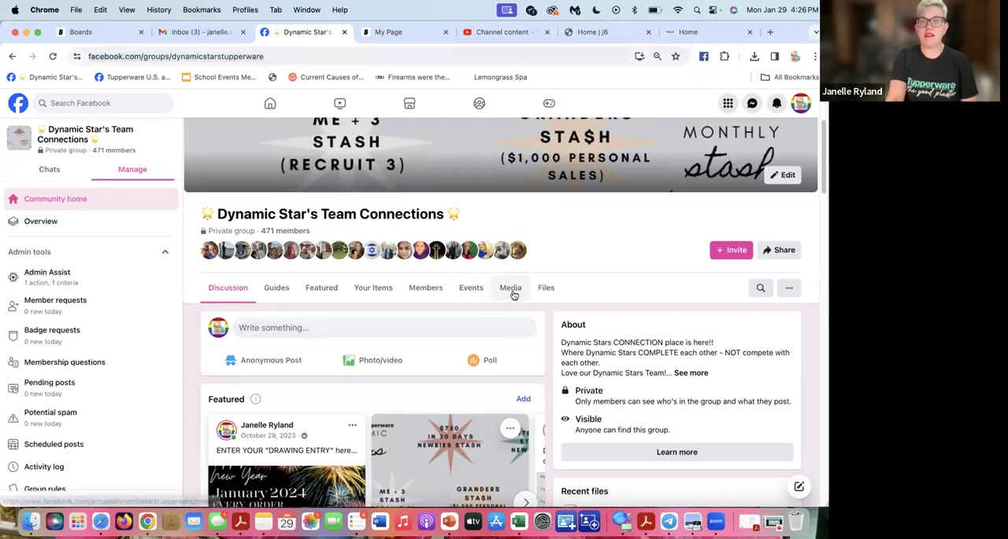
click(510, 286)
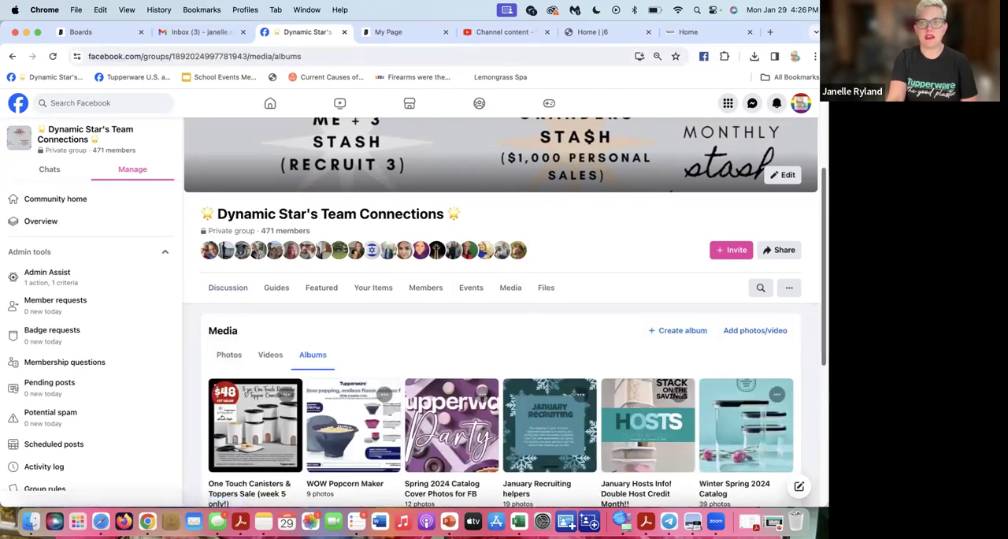
scroll(down, 3)
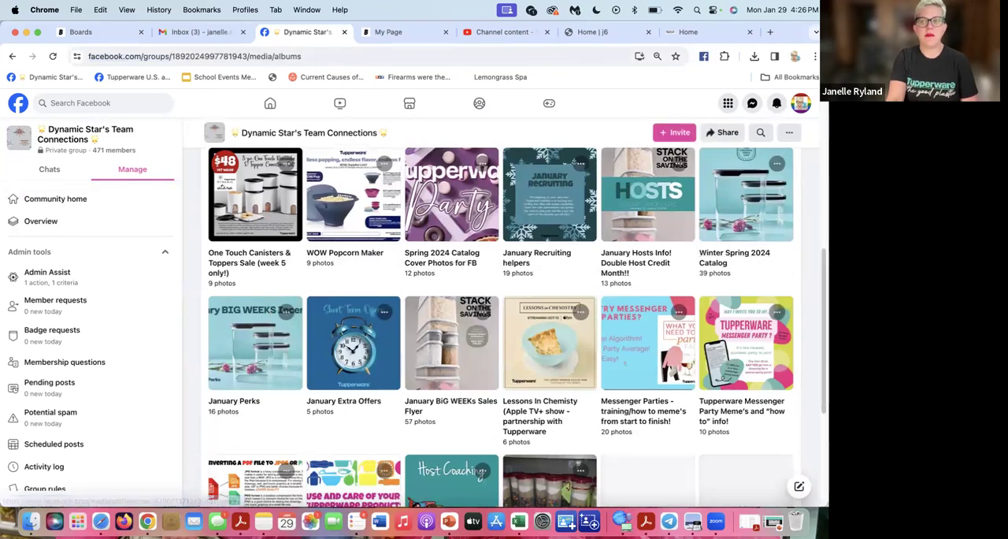
scroll(down, 3)
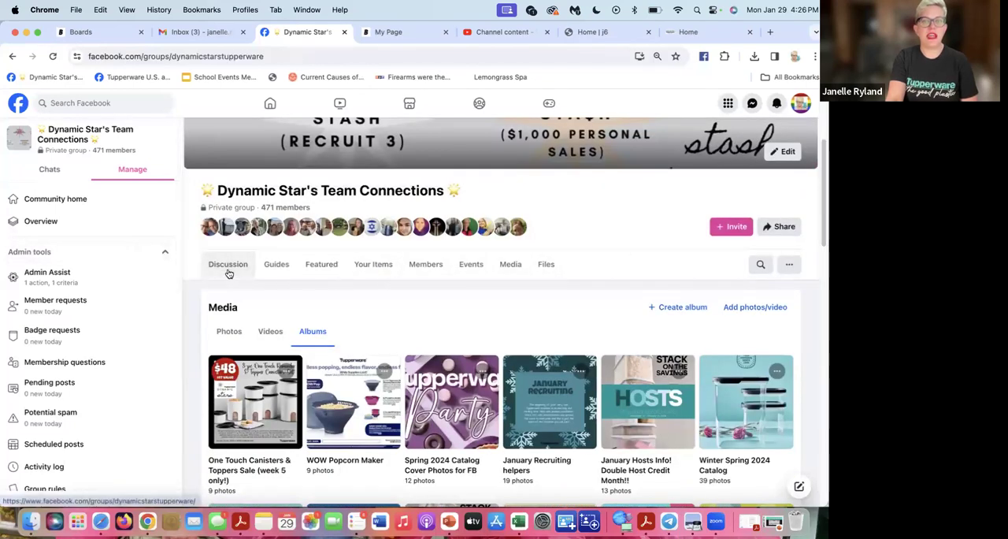
View the Dynamic Stars cover photo full size in the photo viewer
click(226, 264)
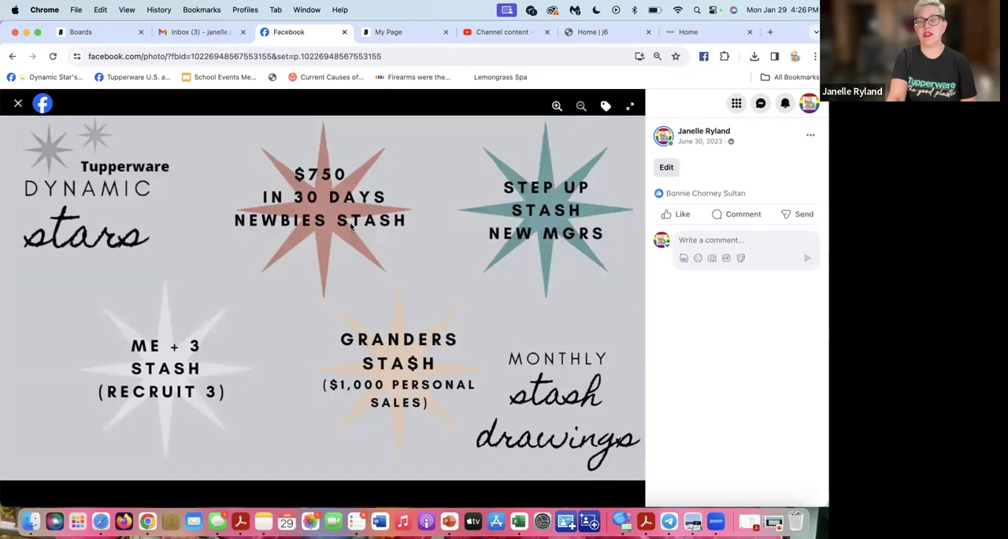
mouse_move(309, 189)
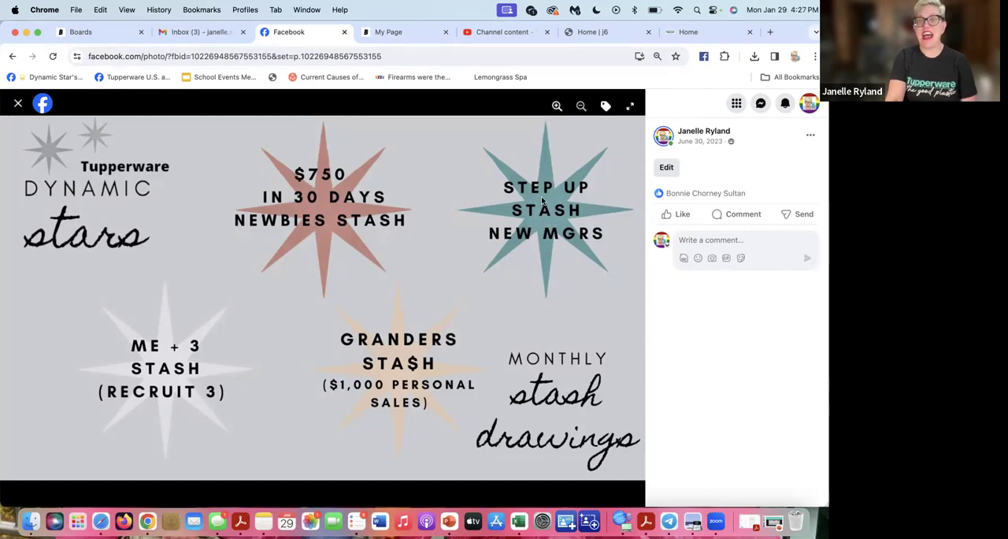
mouse_move(240, 381)
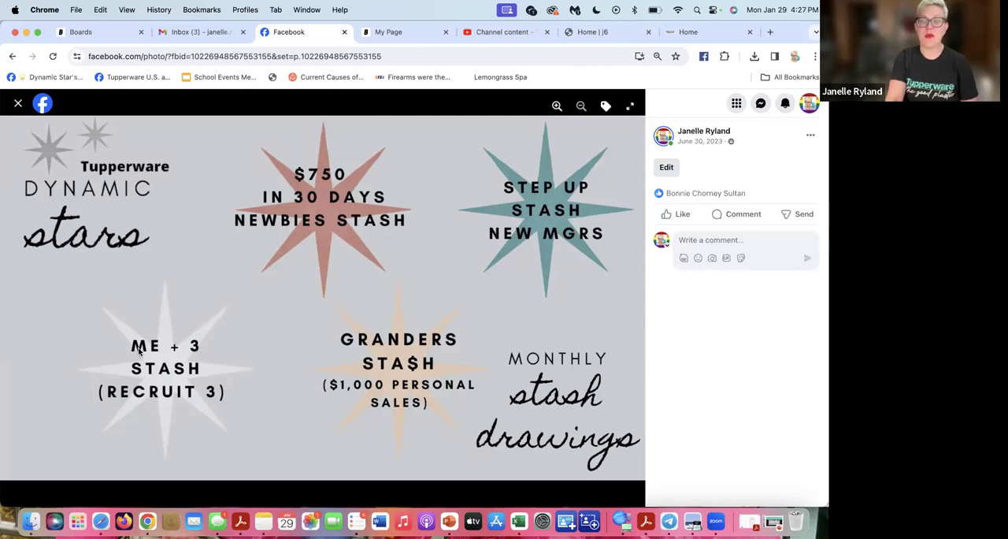
mouse_move(183, 370)
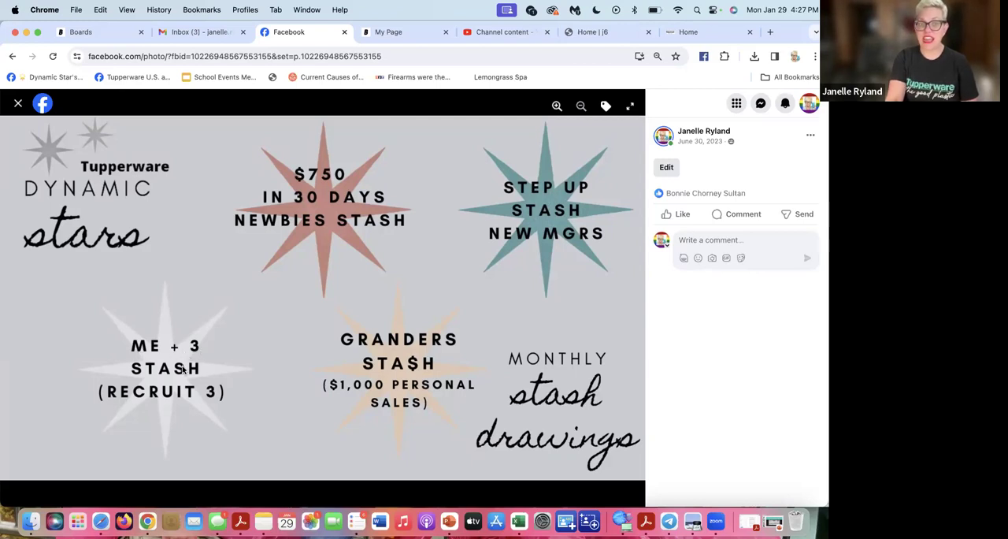
mouse_move(189, 397)
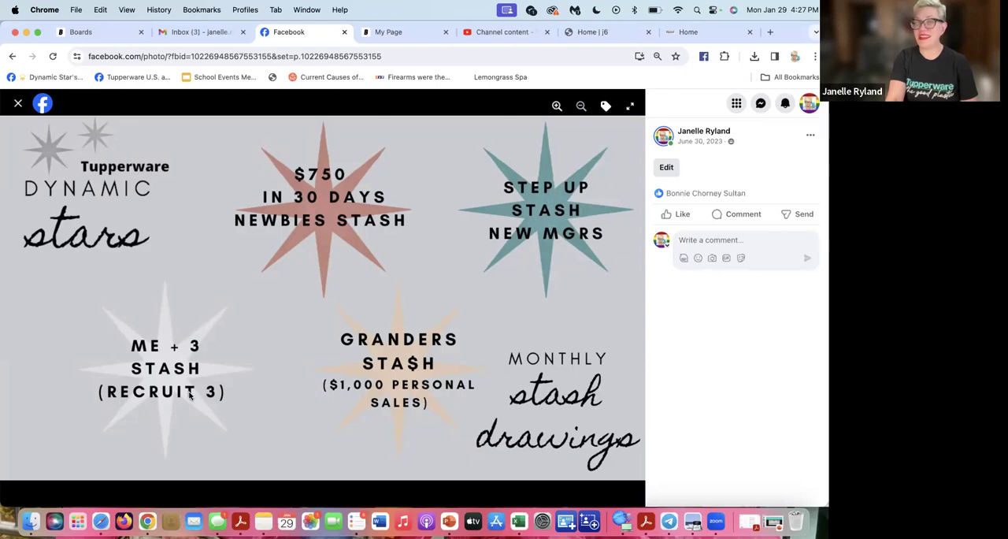
mouse_move(309, 381)
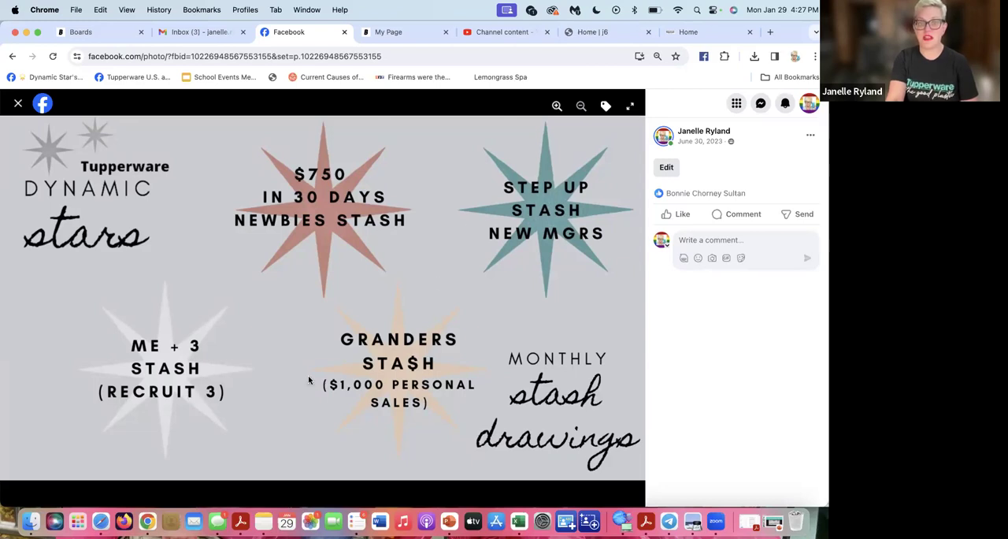
mouse_move(383, 356)
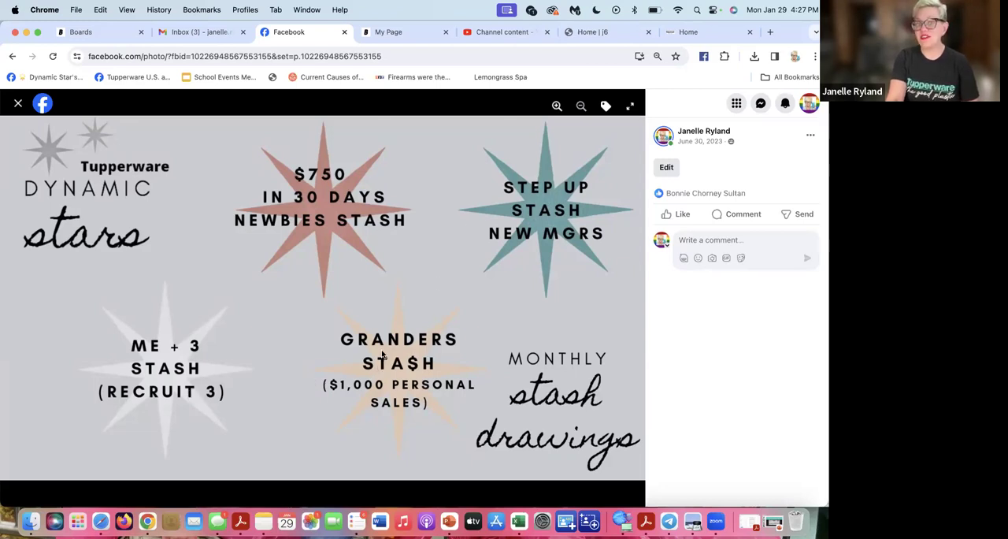
mouse_move(381, 392)
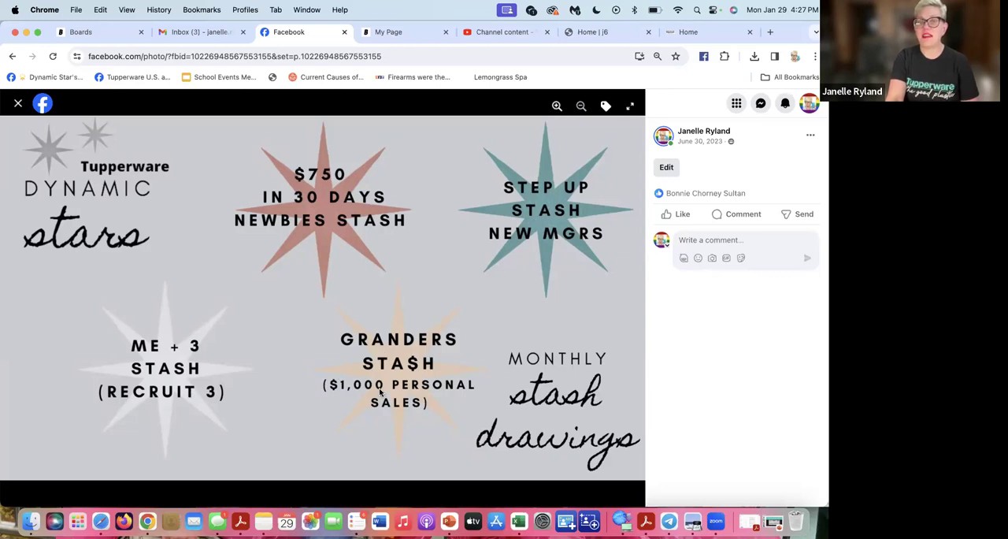
mouse_move(385, 388)
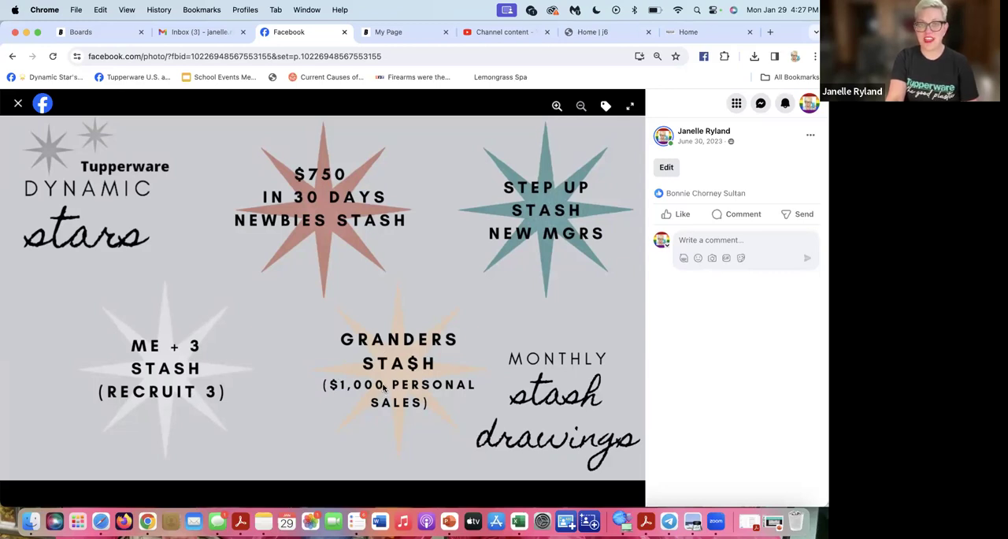
mouse_move(266, 334)
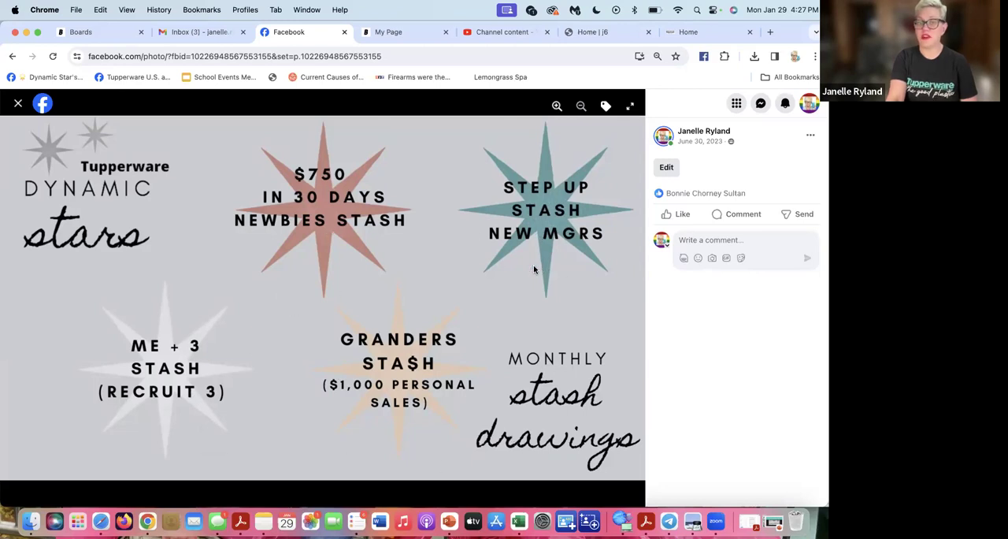
mouse_move(415, 394)
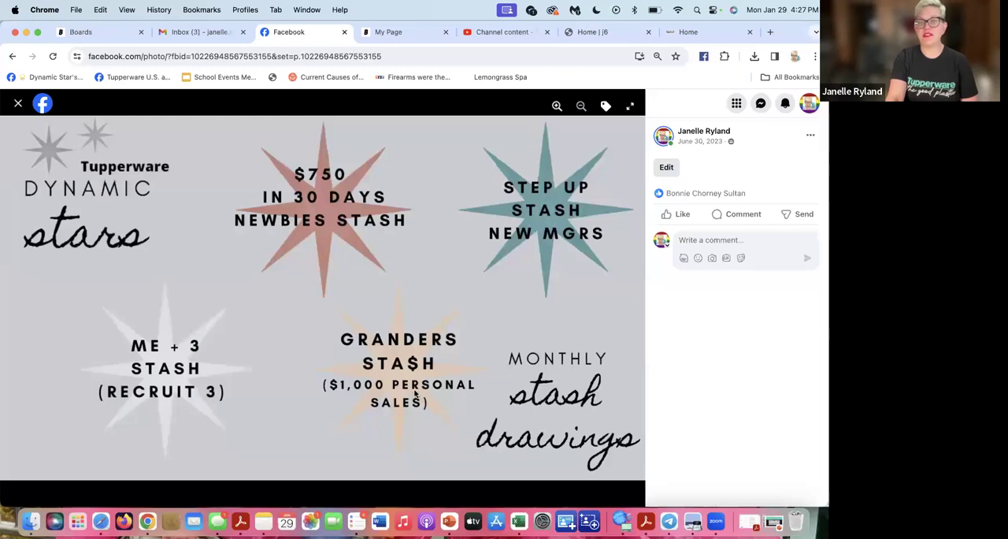
mouse_move(432, 369)
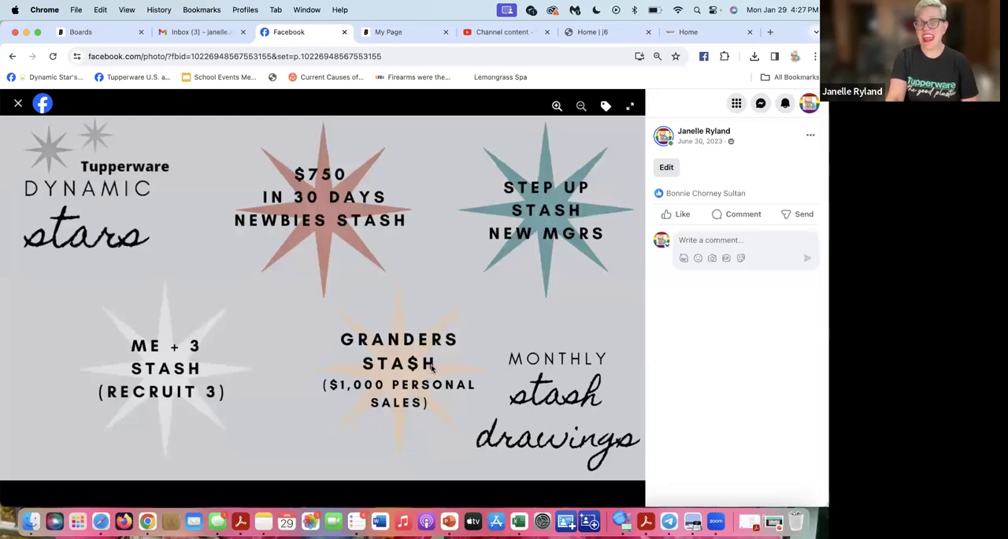
mouse_move(91, 137)
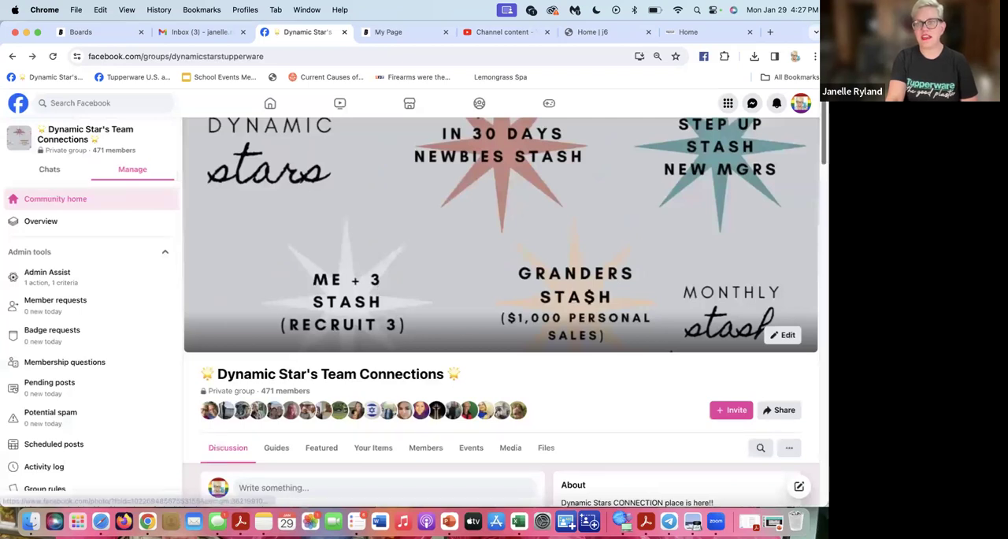
Show the group's Events, listing the upcoming Weekly Gathering Training/Q&A and past meetings
scroll(down, 3)
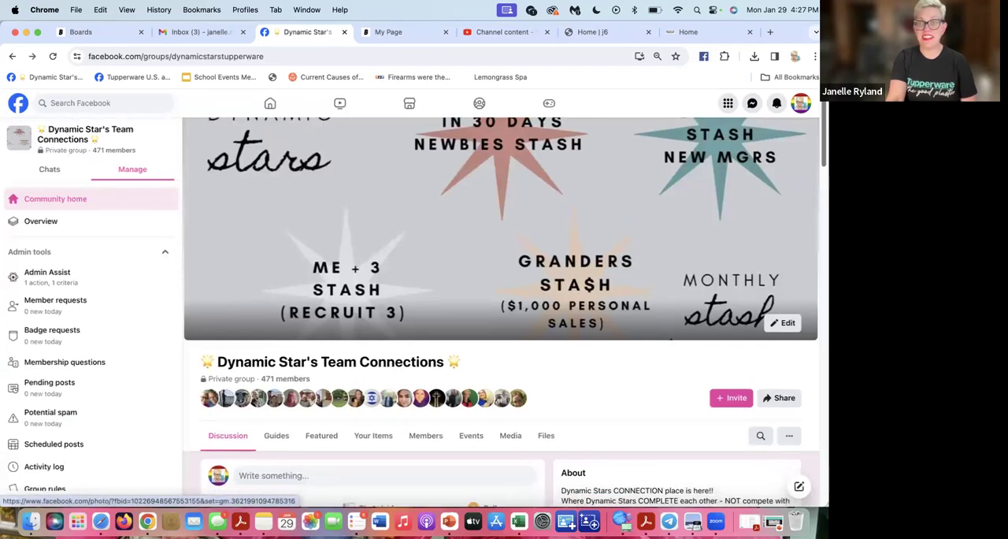
scroll(down, 3)
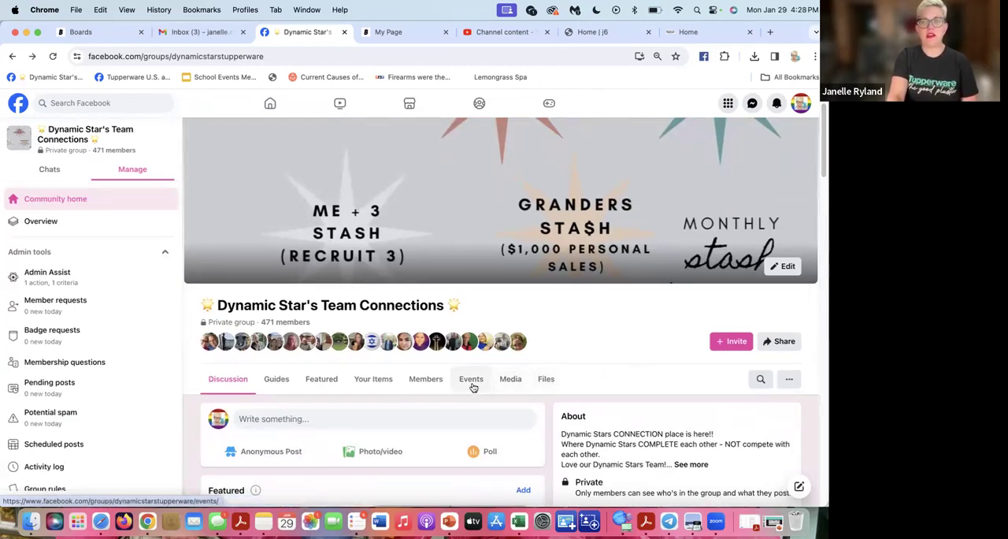
click(471, 378)
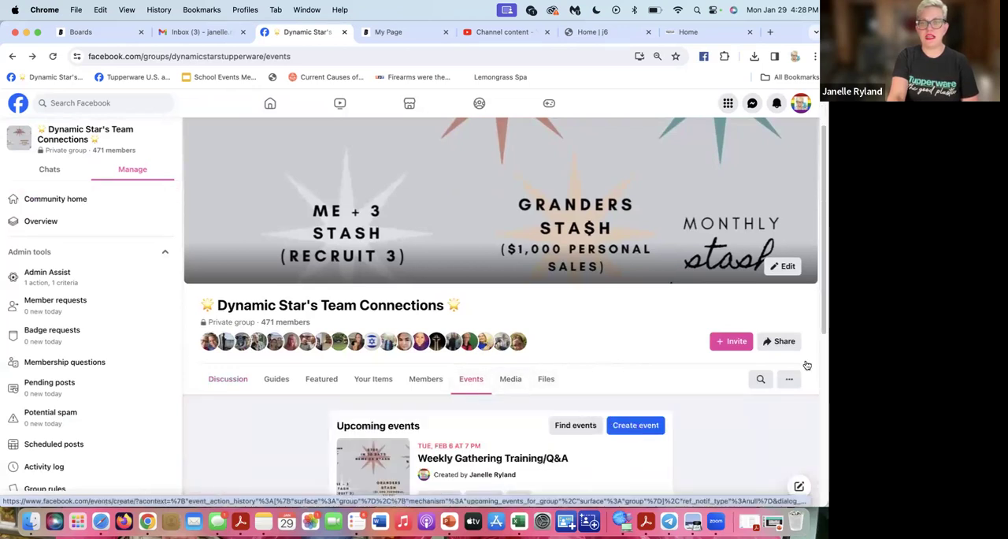
scroll(down, 3)
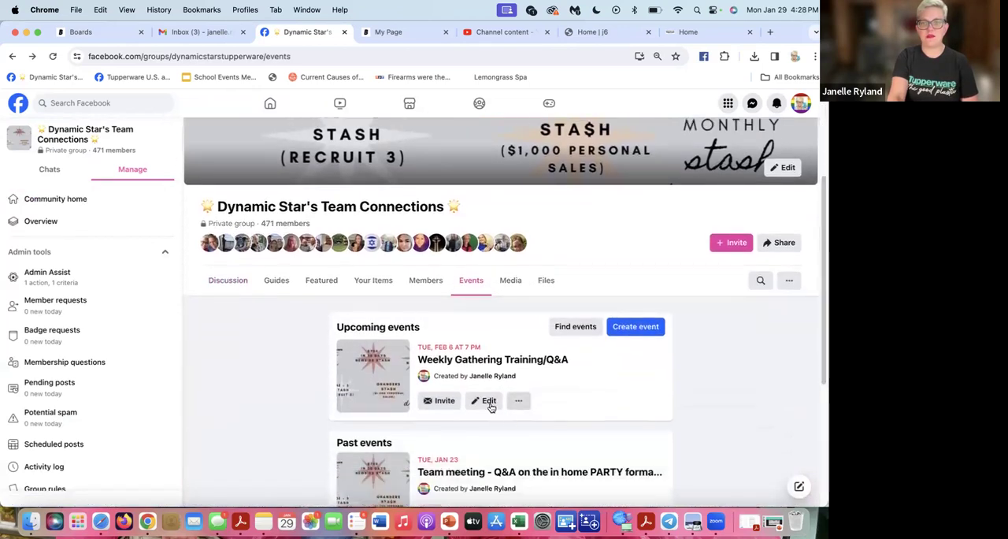
Rename the Weekly Gathering Training/Q&A event to 'Products & Perks Rally' and save it
click(483, 400)
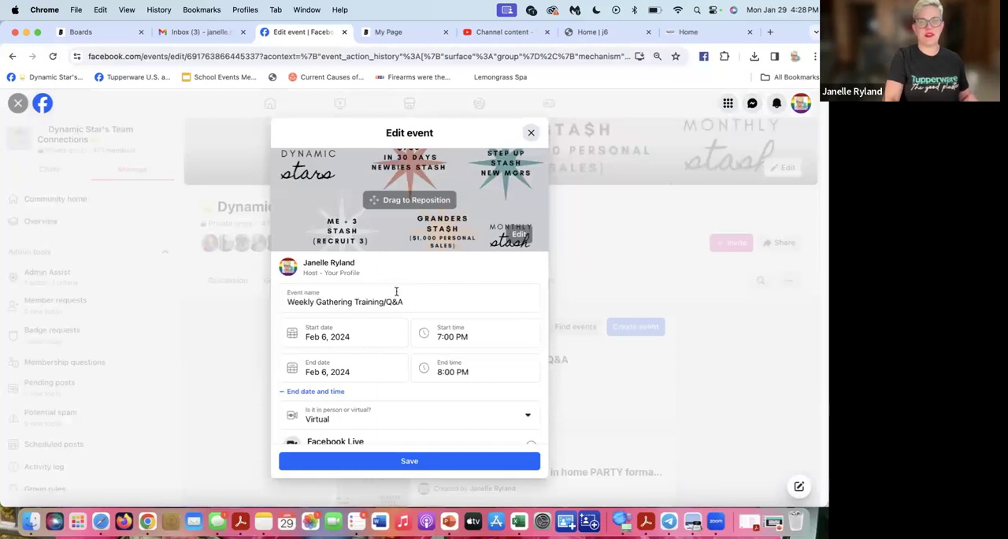
click(343, 302)
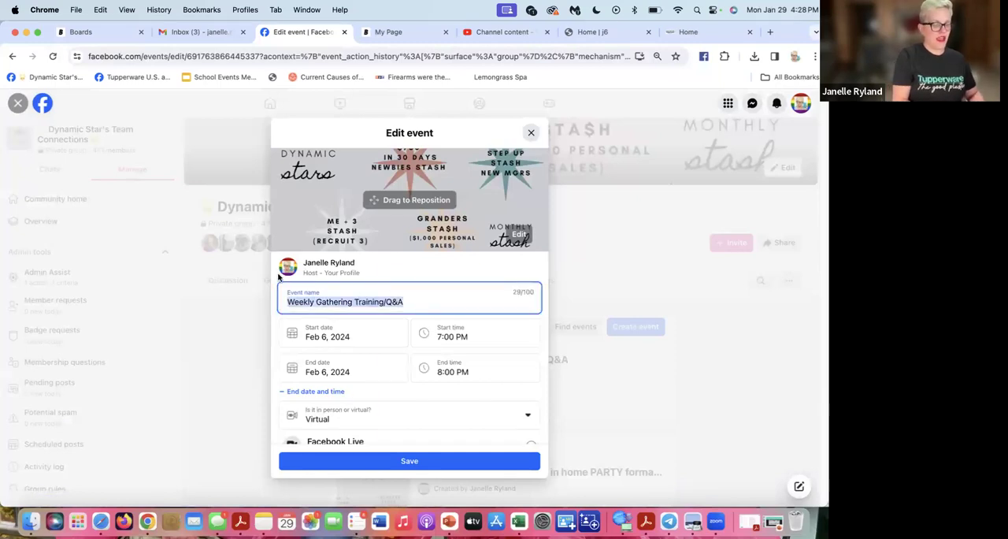
text(Products & Perks Rally)
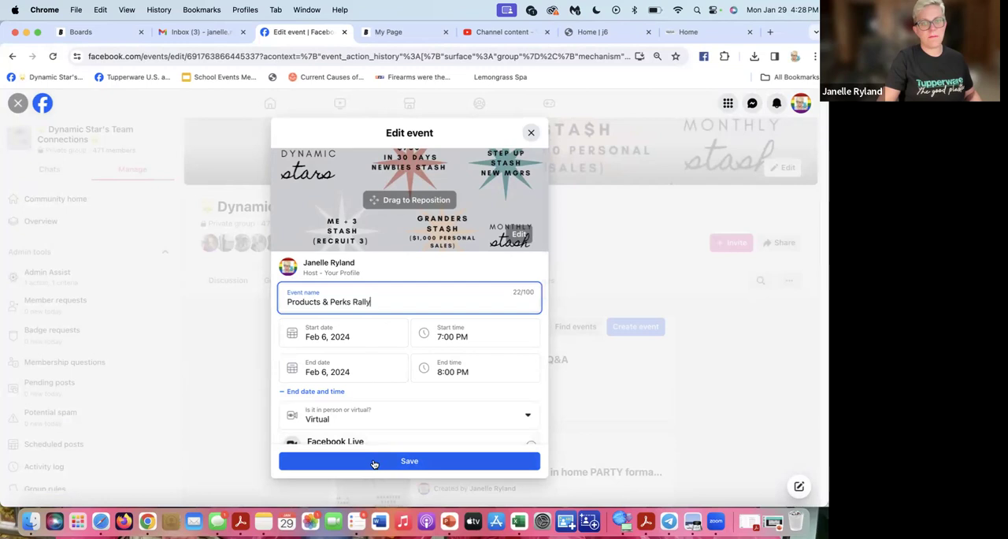
click(409, 460)
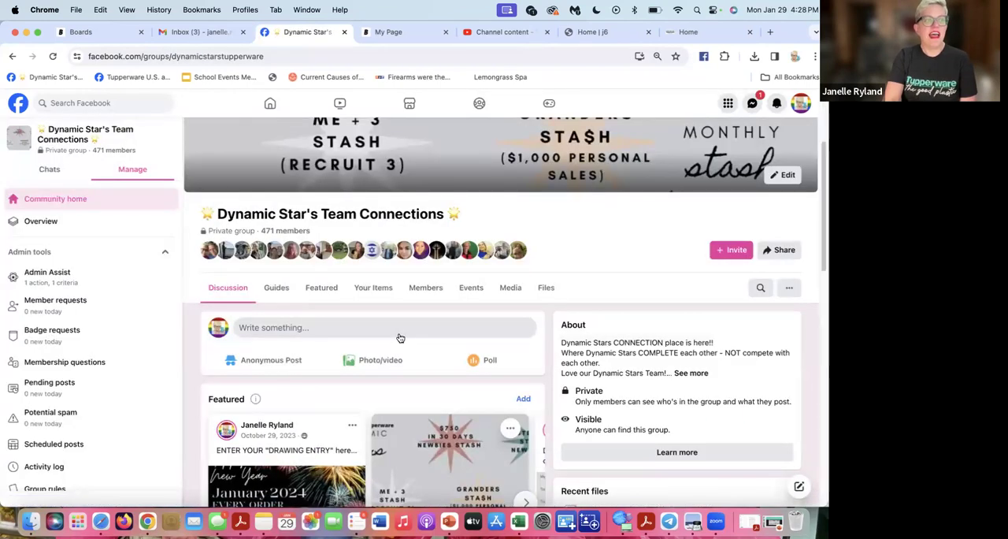
mouse_move(536, 325)
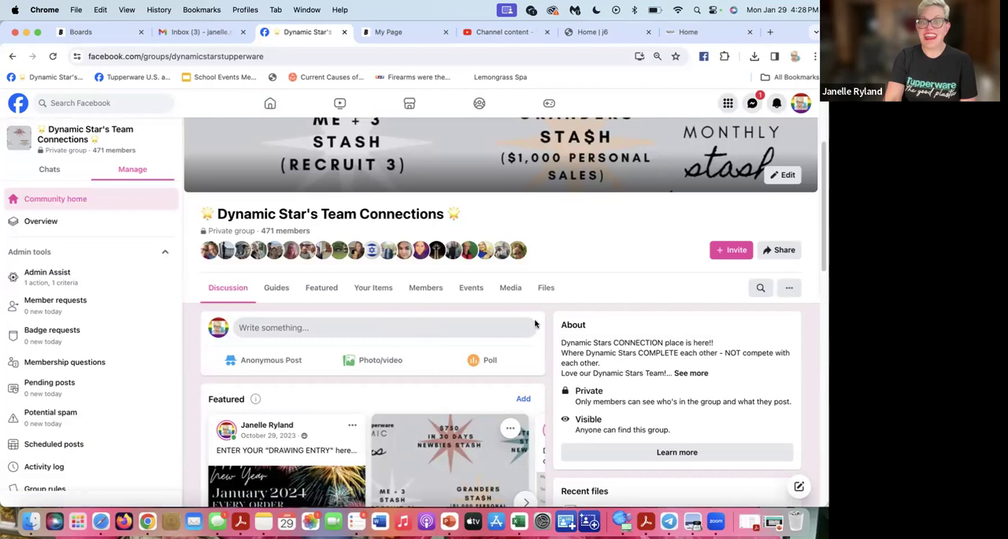
Browse the Discussion page and advance the Featured carousel to the free Tupperware post
scroll(down, 3)
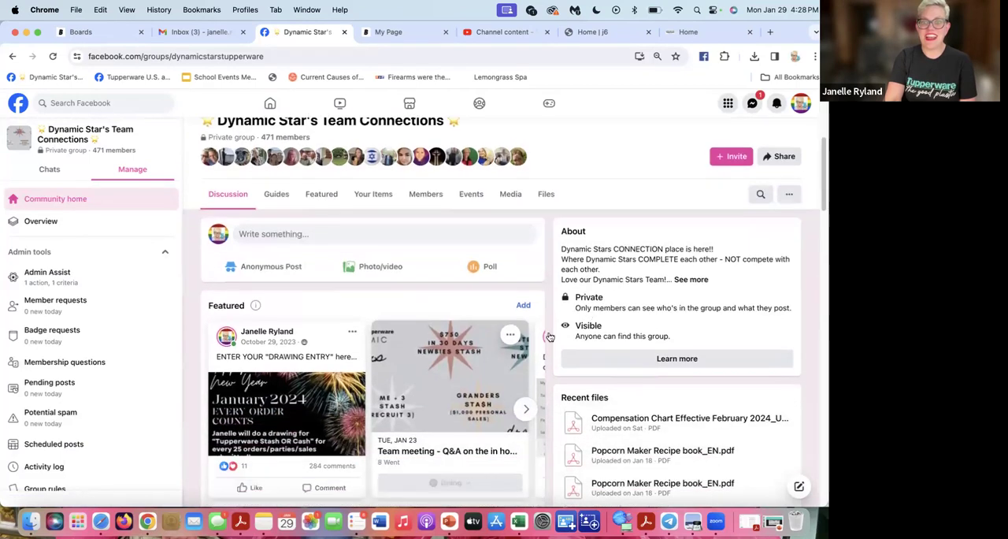
click(511, 335)
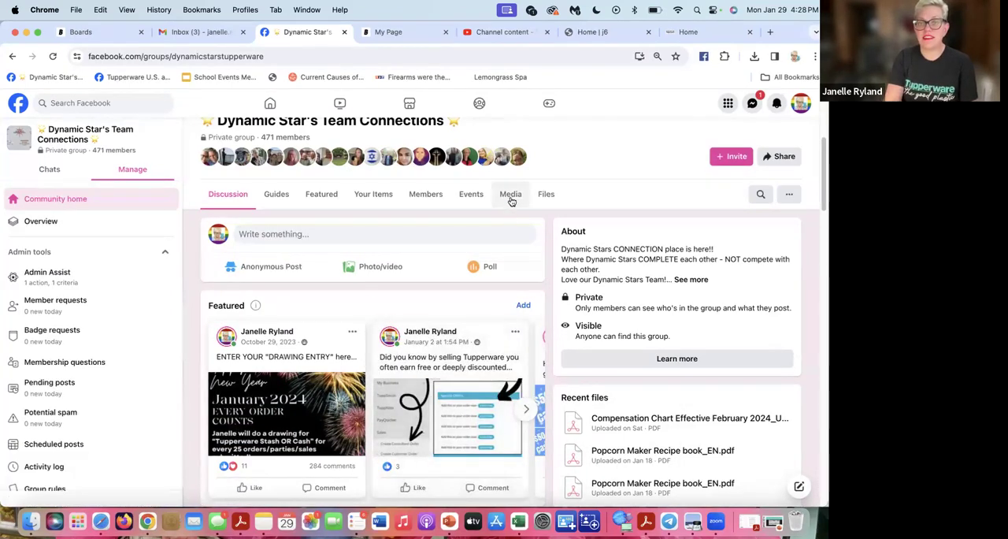
Go to the group's Media albums and open the January Perks album
click(511, 194)
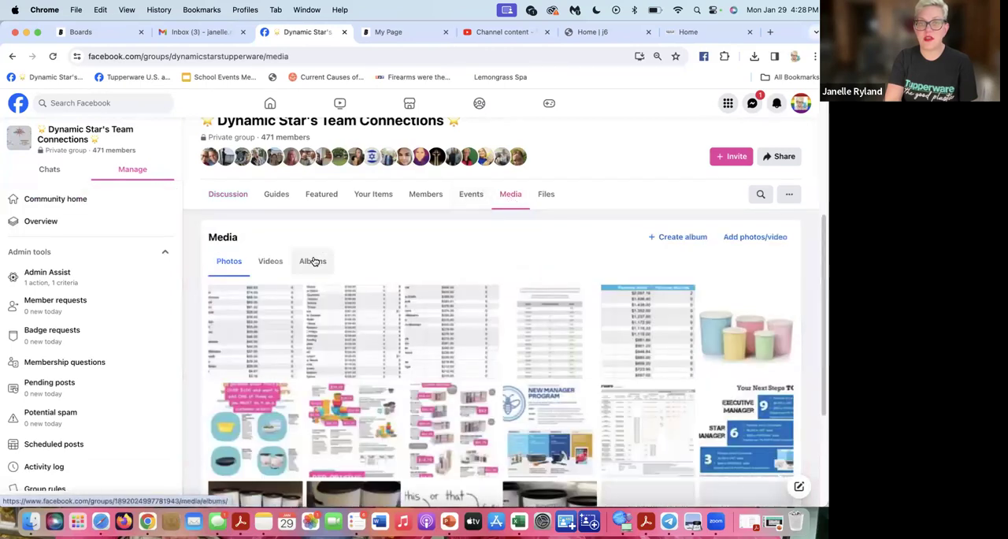
click(312, 262)
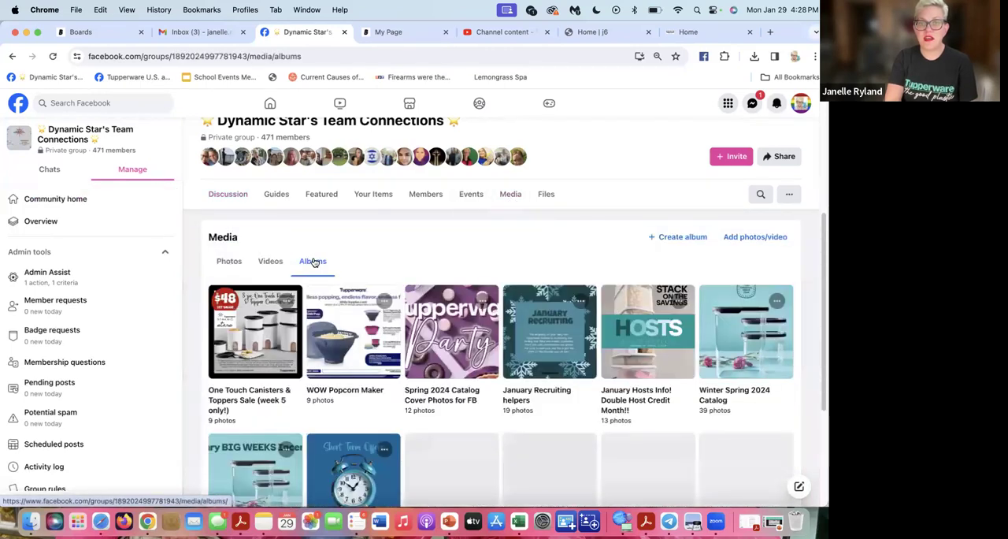
scroll(down, 3)
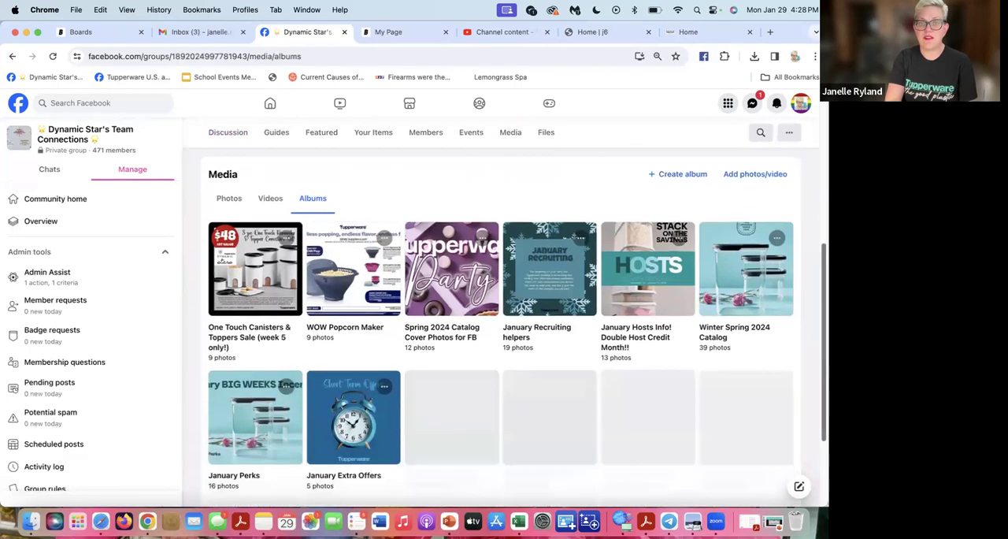
scroll(down, 3)
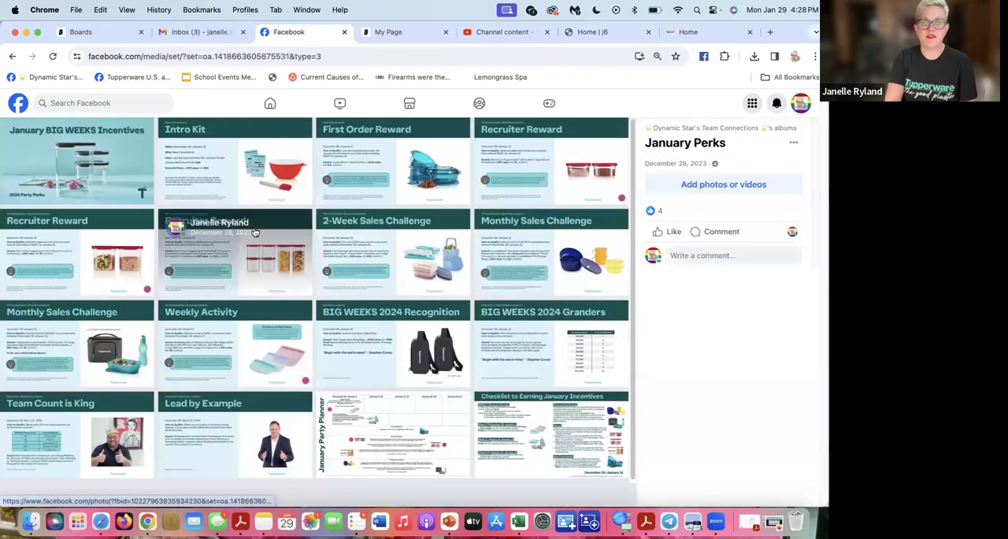
mouse_move(221, 397)
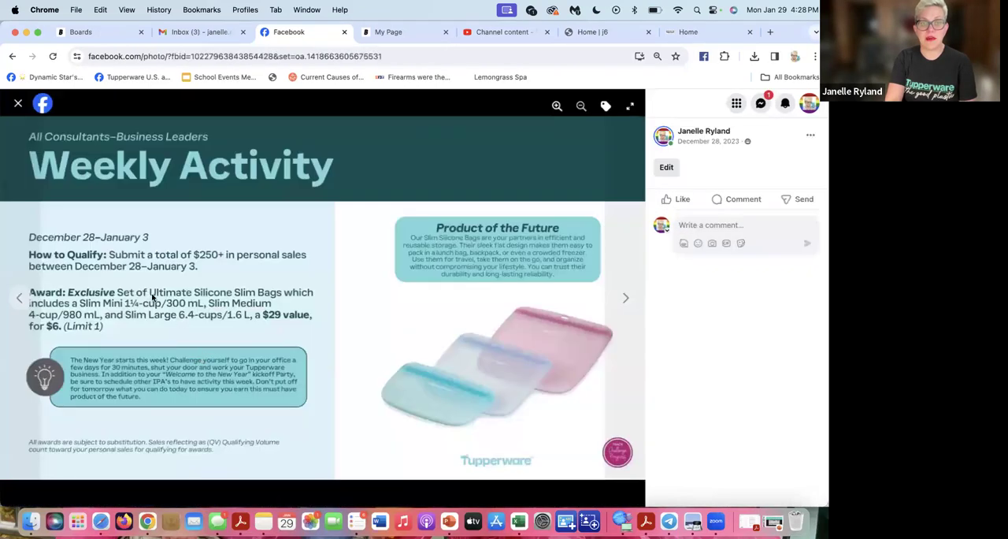
View the Weekly Activity, 2-Week and Monthly Sales Challenge images full size, then return to the album
click(17, 104)
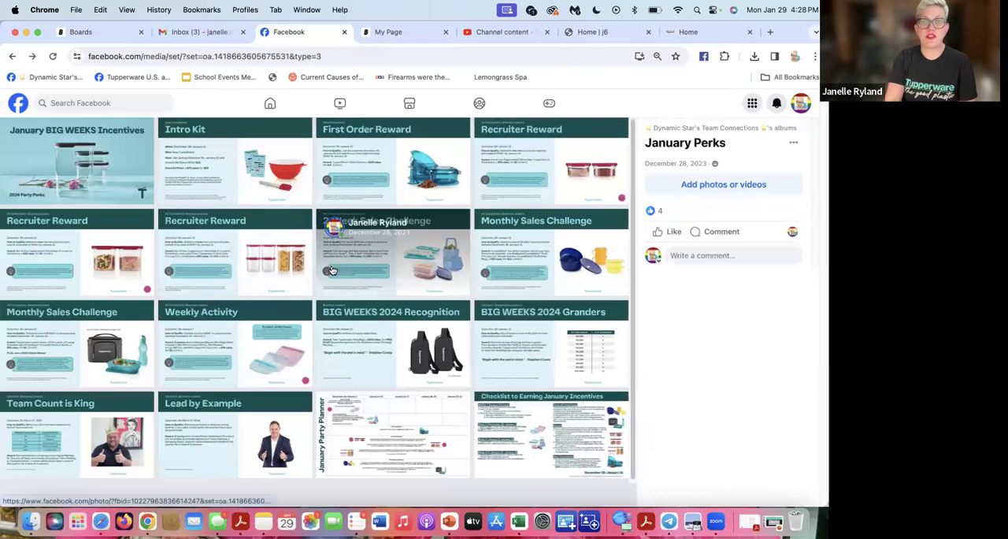
click(394, 255)
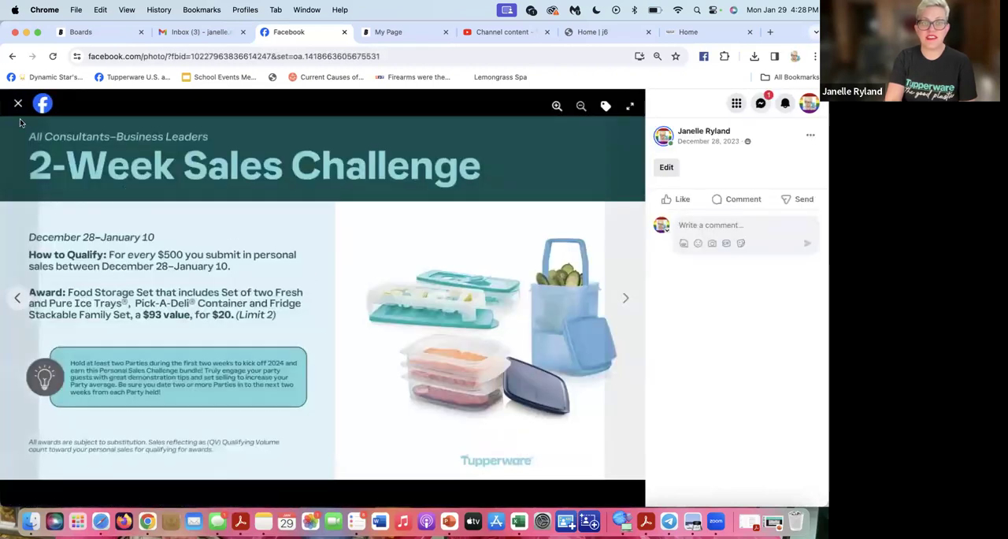
click(18, 104)
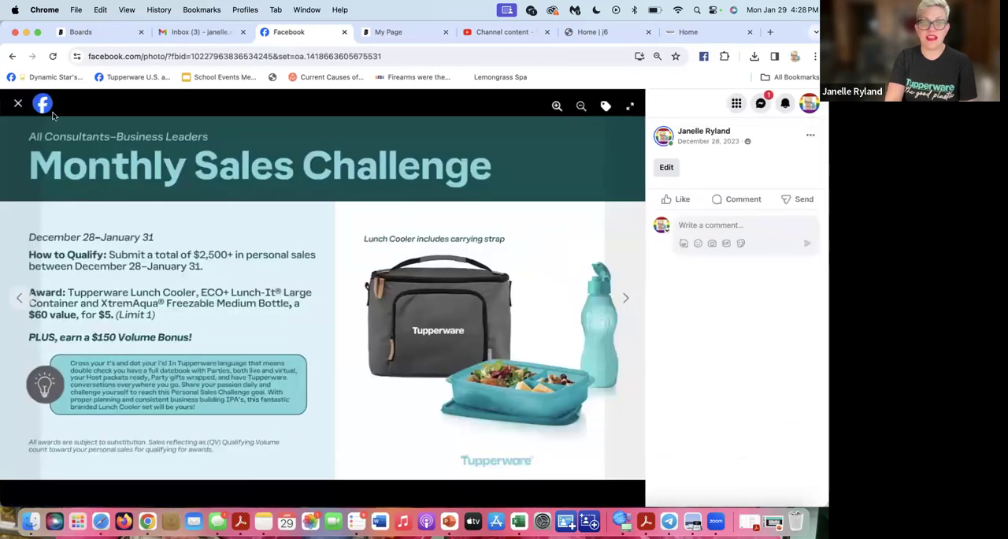
mouse_move(19, 104)
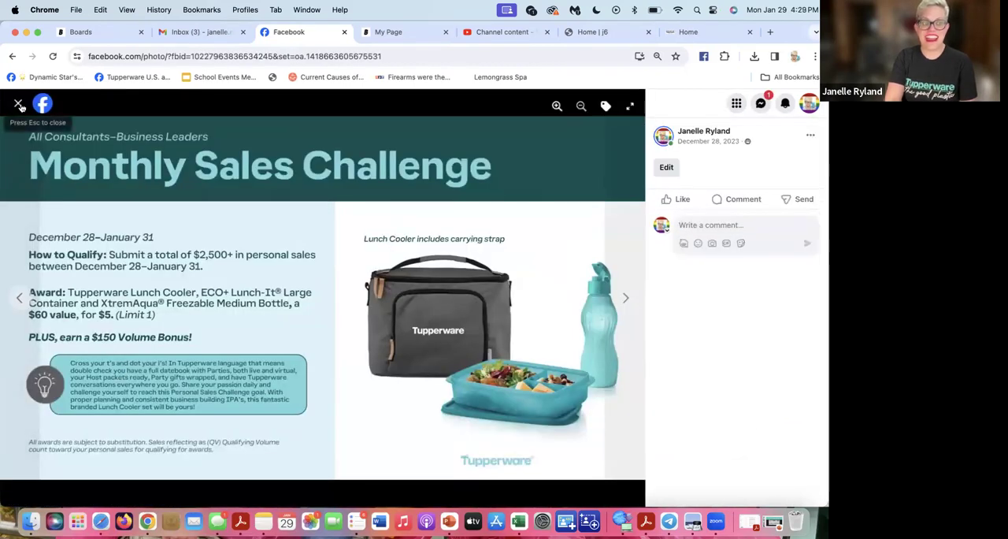
click(19, 104)
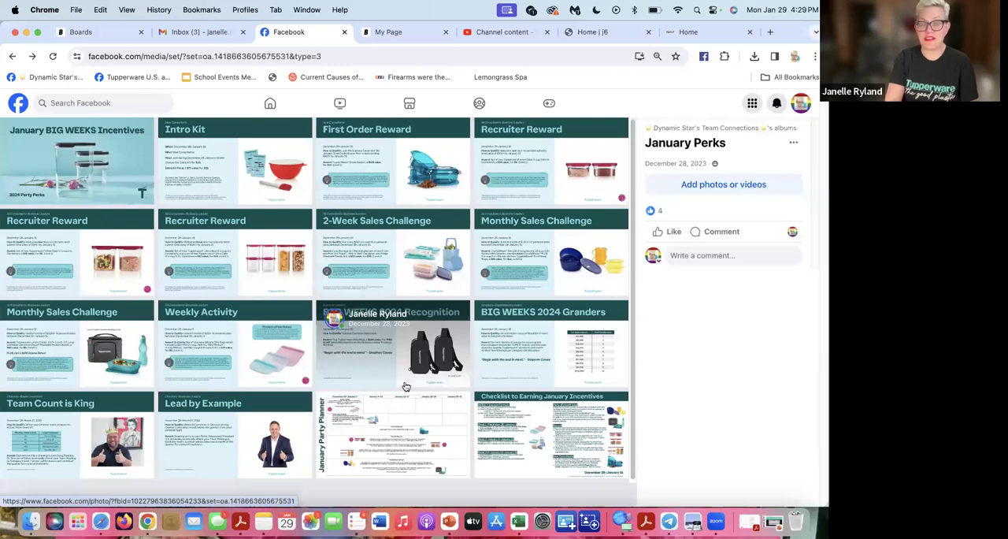
mouse_move(406, 381)
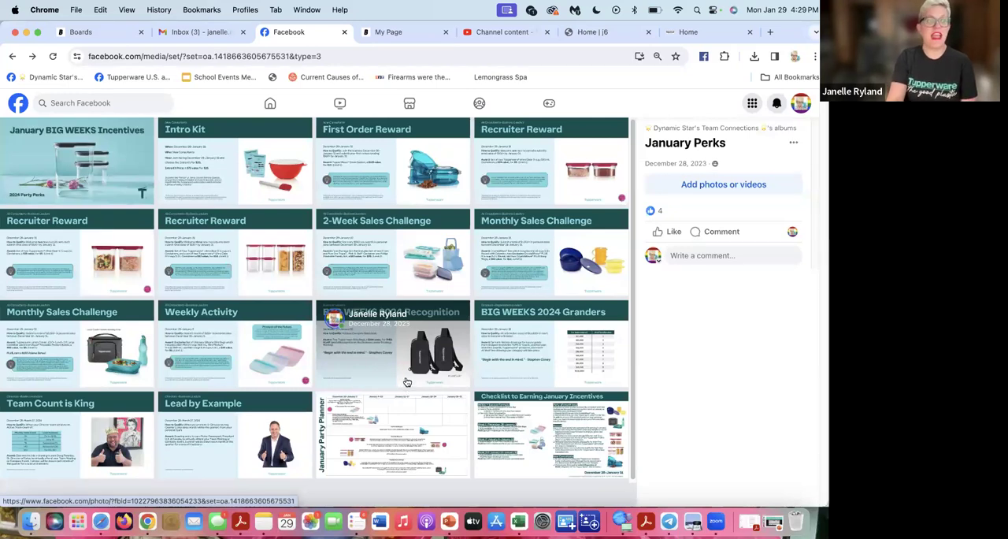
mouse_move(228, 170)
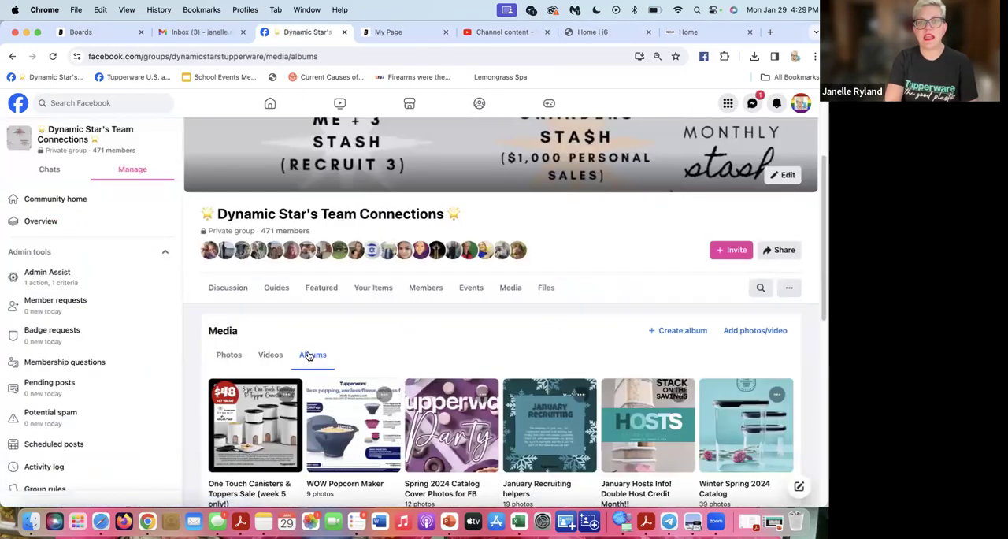
Browse the full album list down to Bridal Shower Tips & Ideas
scroll(down, 3)
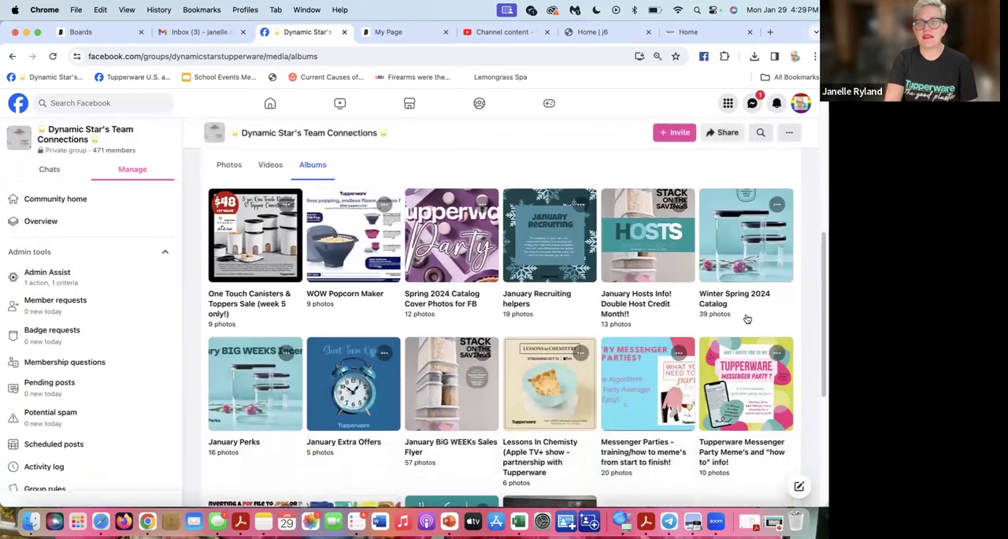
mouse_move(460, 405)
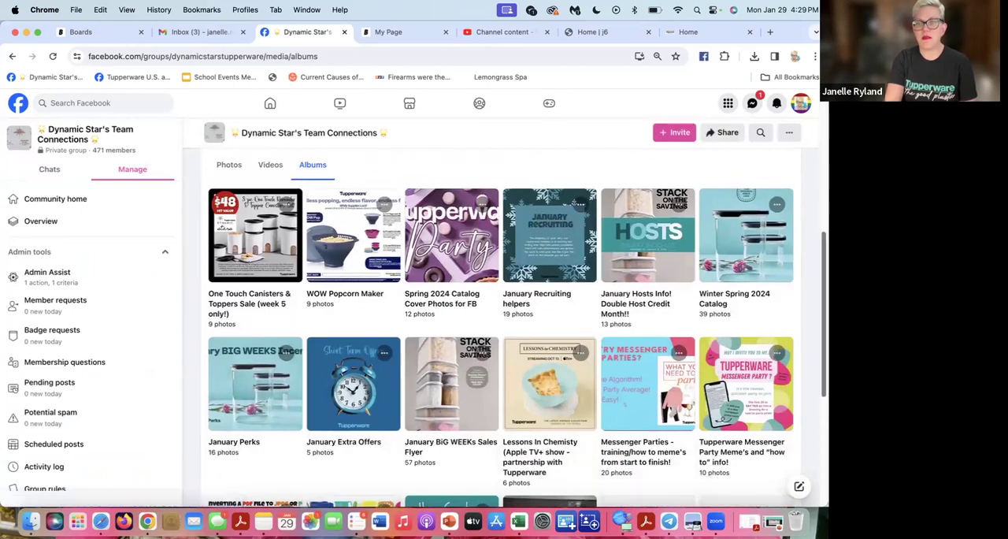
scroll(down, 3)
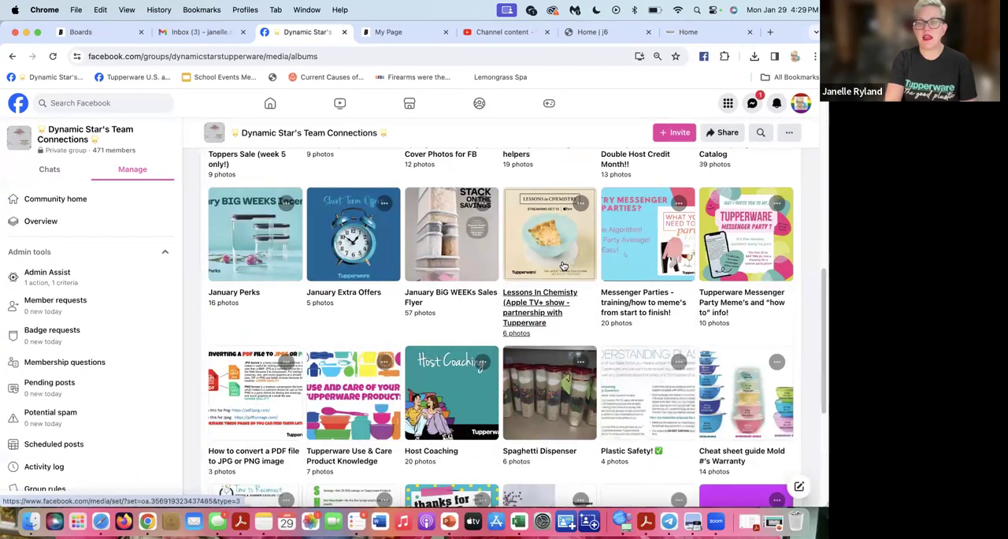
mouse_move(542, 214)
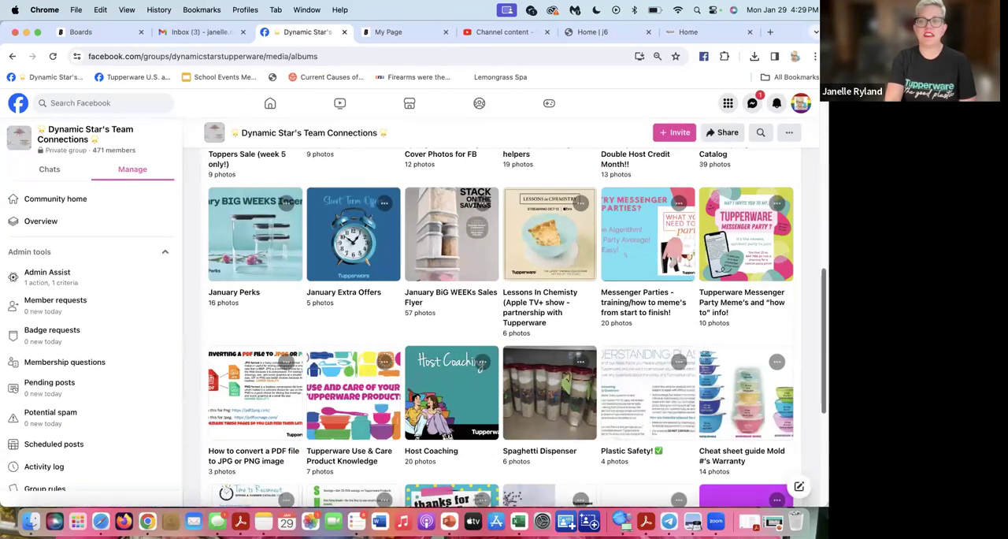
scroll(down, 3)
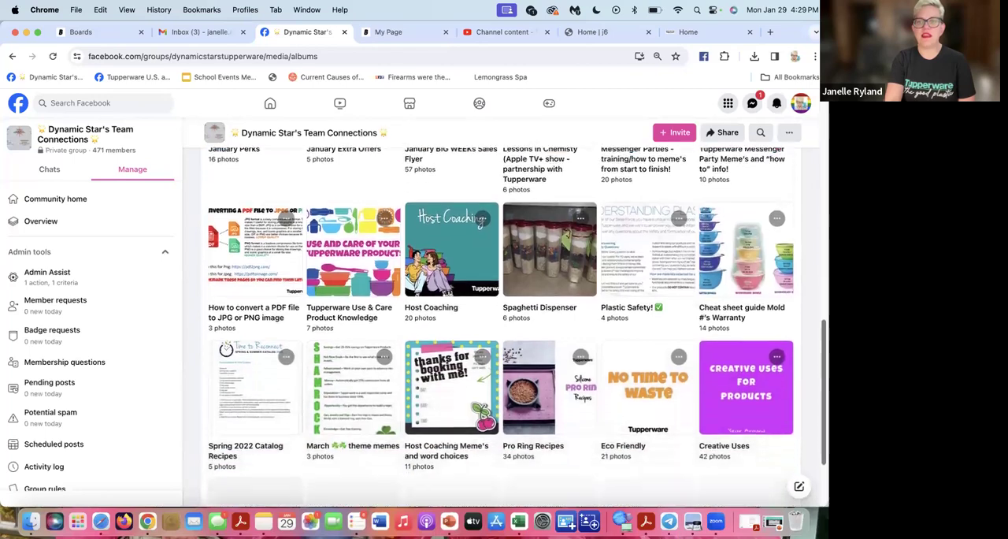
scroll(down, 3)
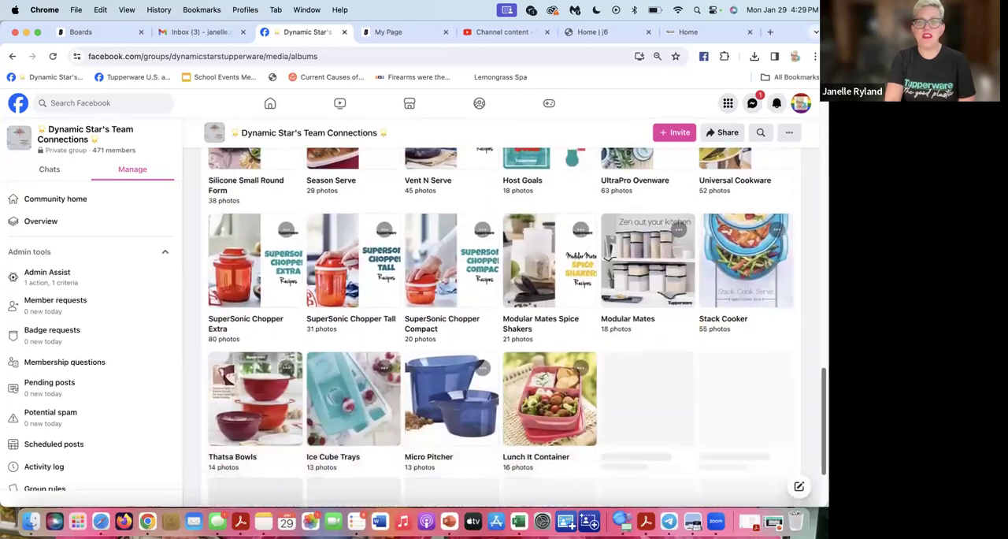
scroll(down, 3)
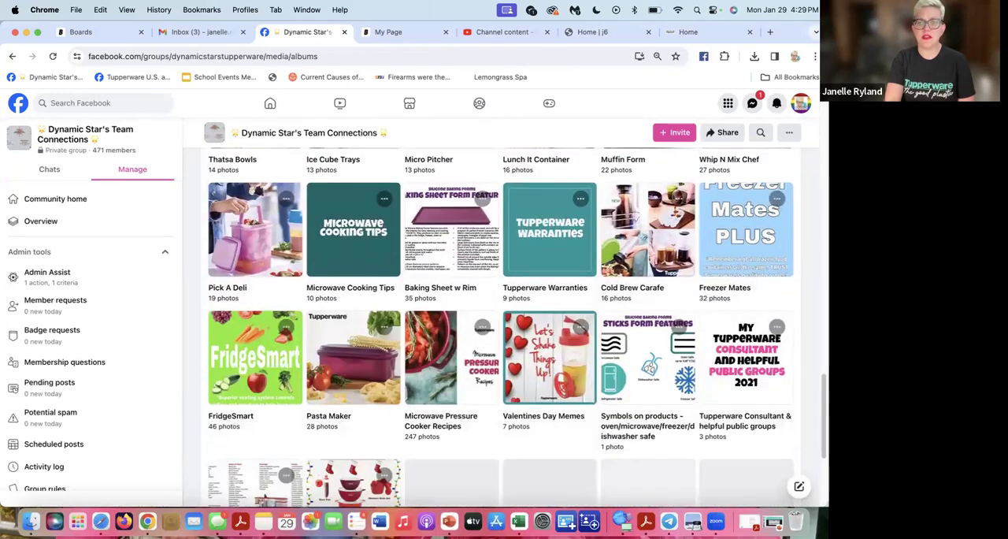
scroll(down, 3)
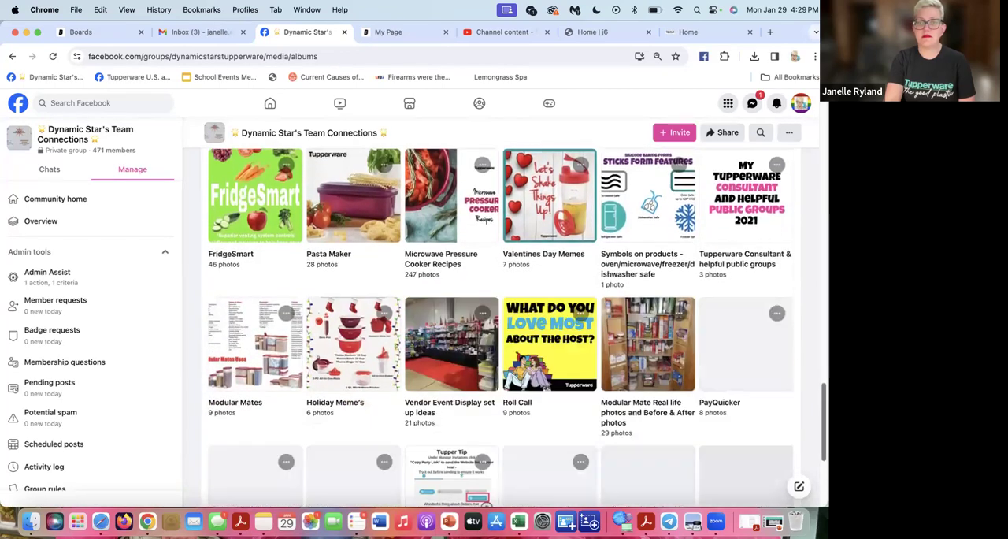
scroll(down, 3)
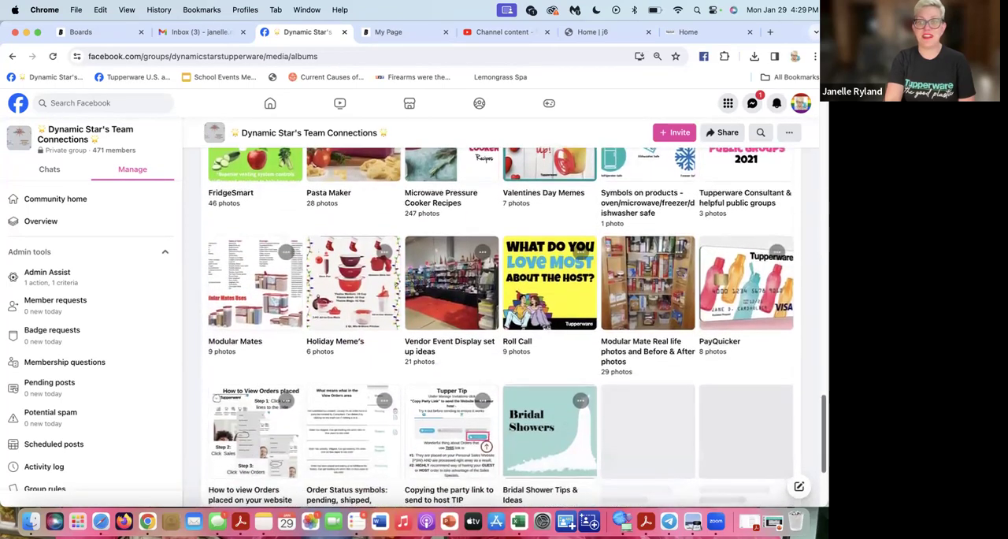
scroll(up, 3)
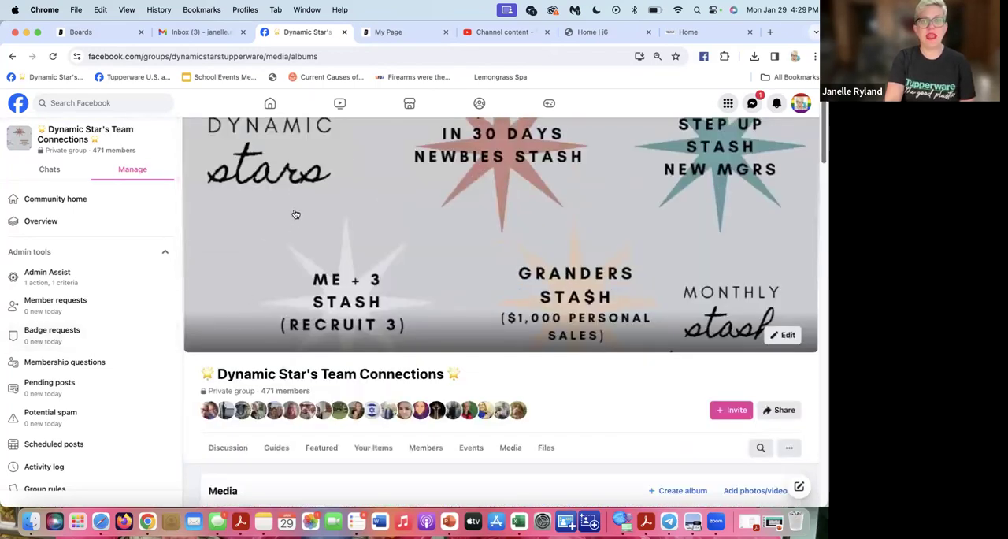
Return to the top of the group page and switch to the Tupperware links site
click(401, 32)
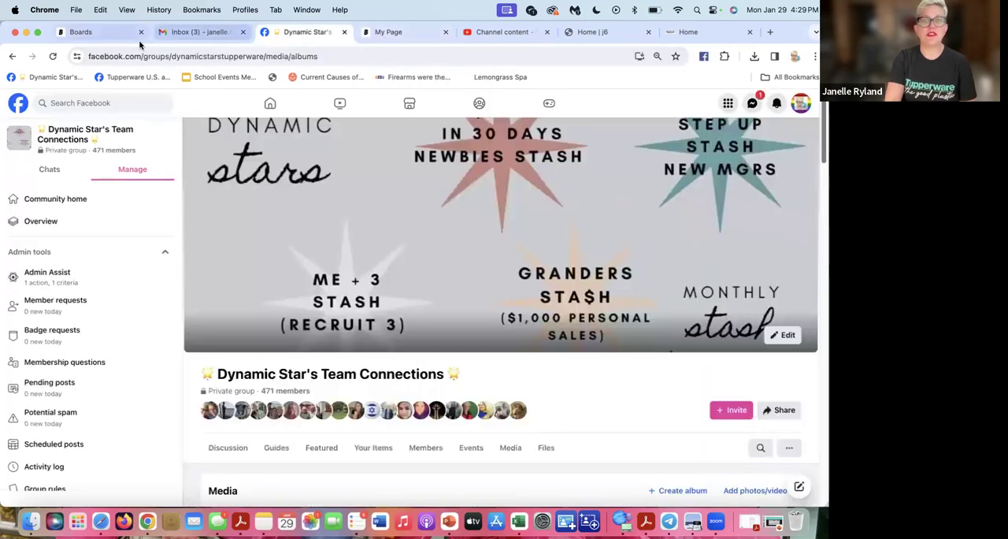
click(705, 32)
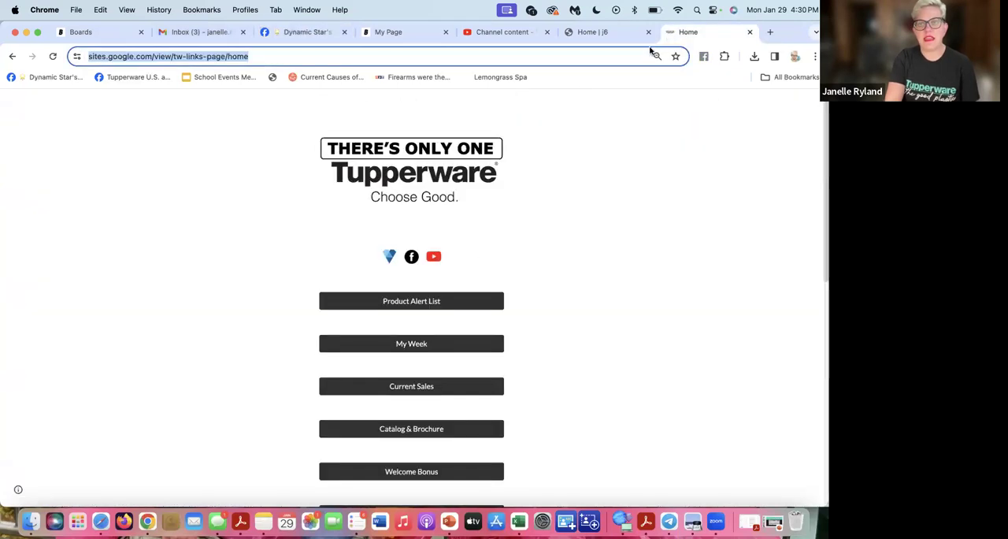
Browse the link buttons down to Welcome Bonus, Host Offer and Sales Aides & Samples
scroll(down, 3)
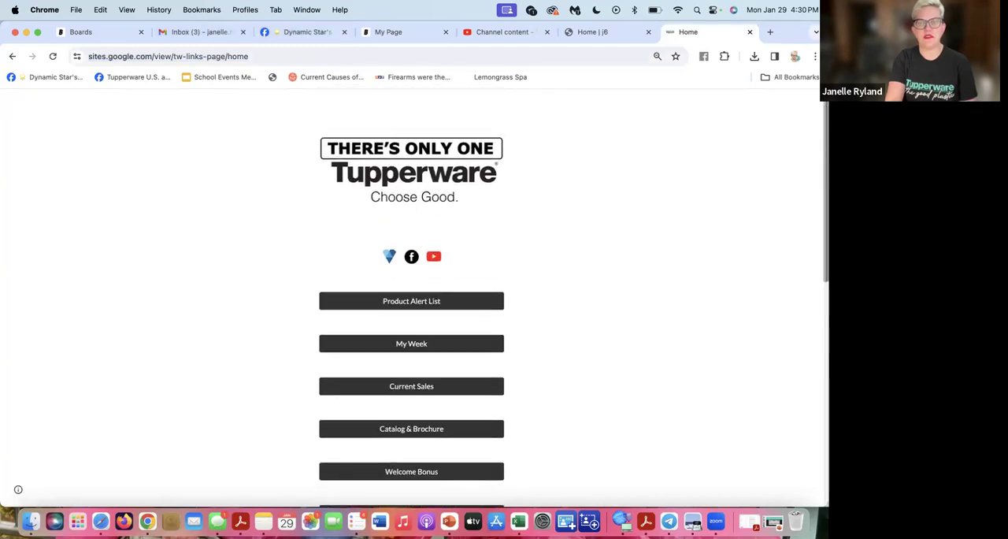
scroll(down, 3)
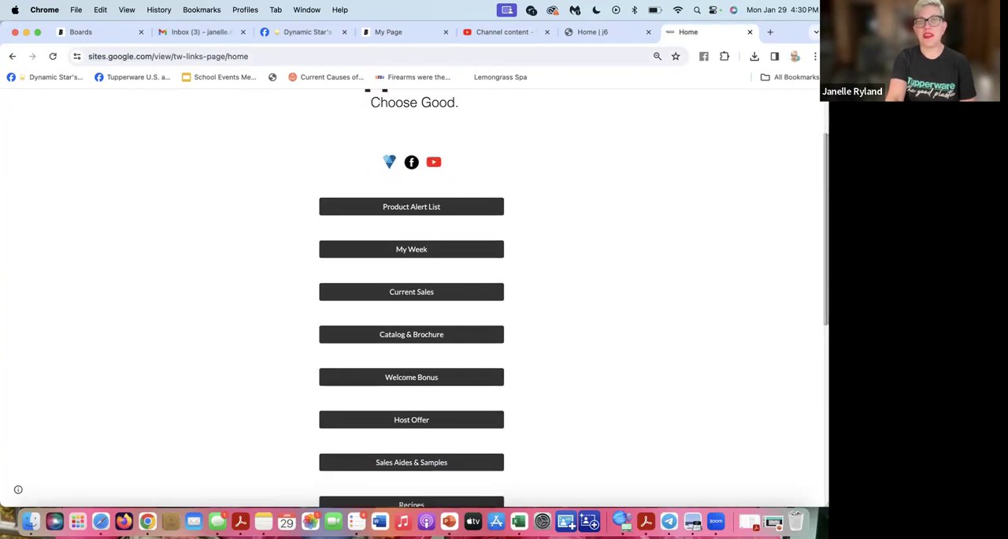
mouse_move(434, 246)
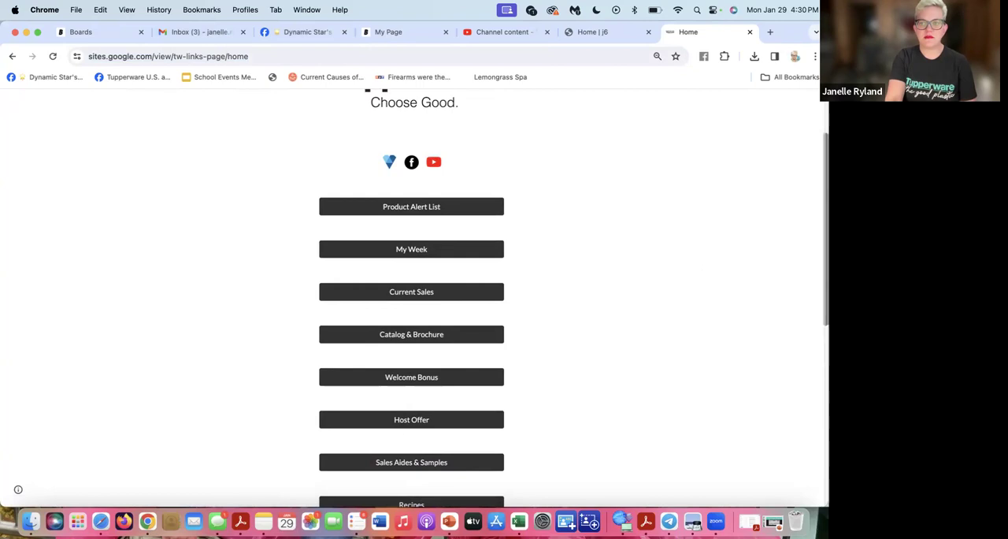
scroll(down, 3)
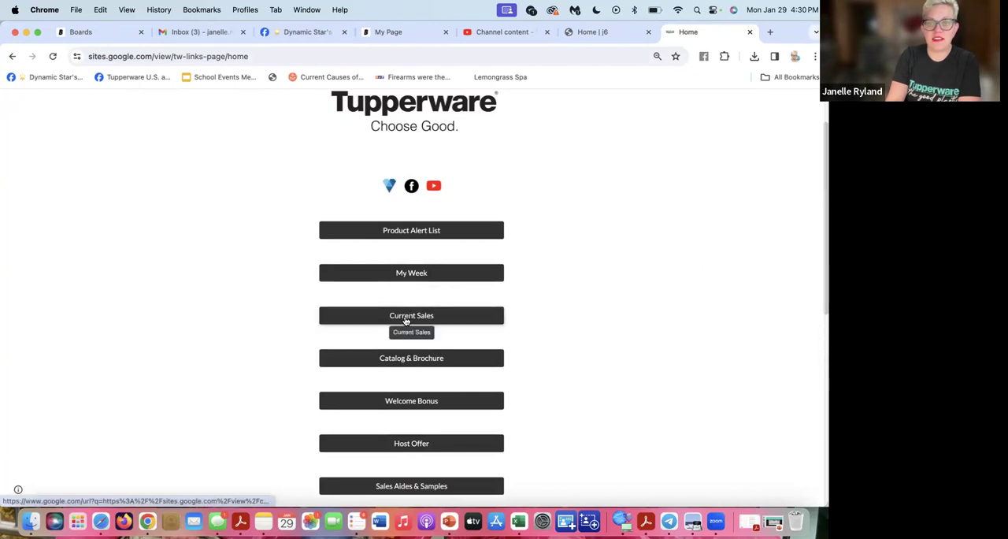
click(411, 315)
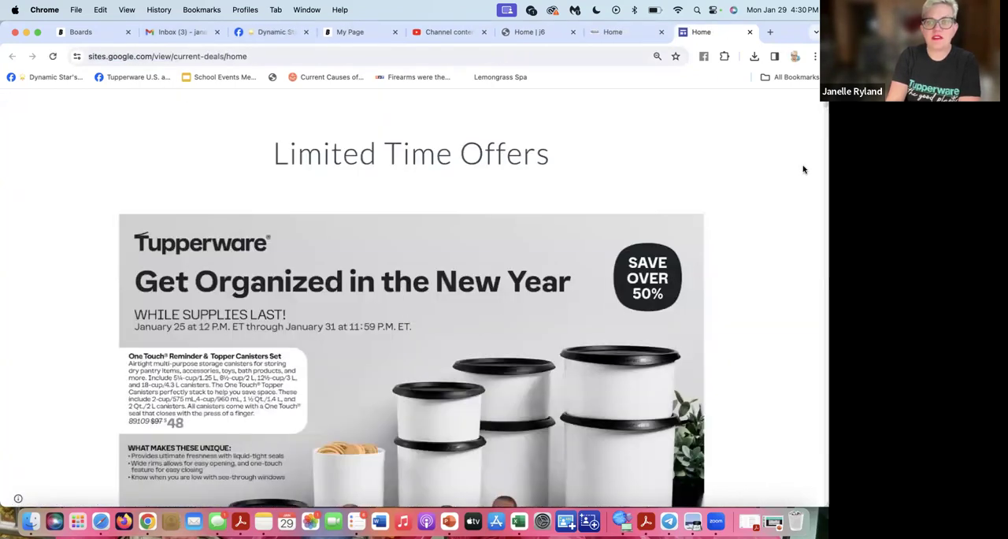
scroll(down, 3)
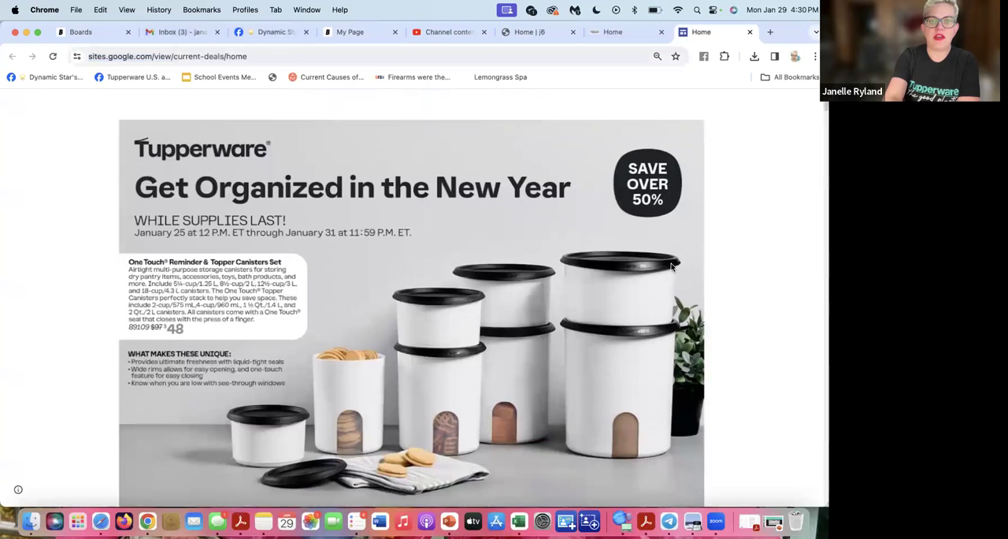
scroll(down, 3)
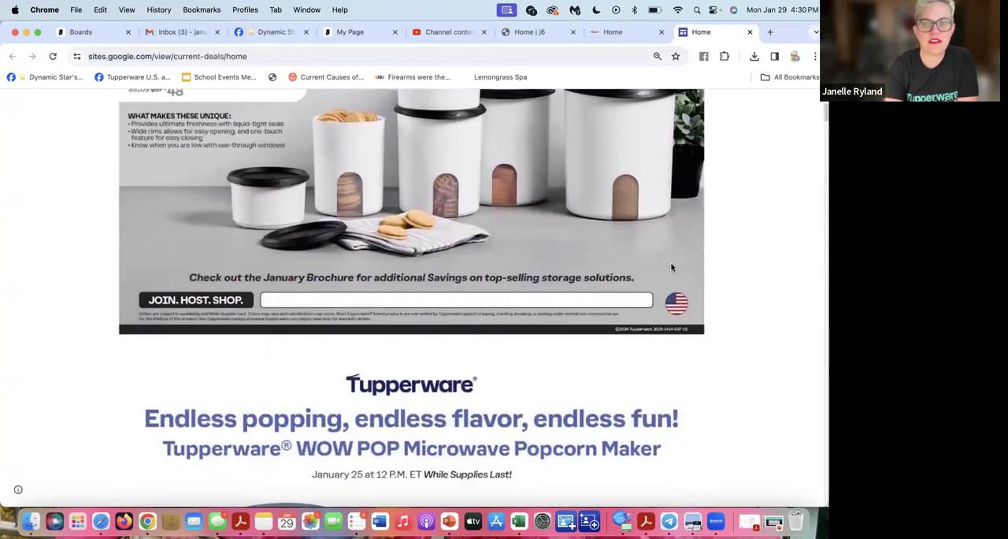
scroll(down, 3)
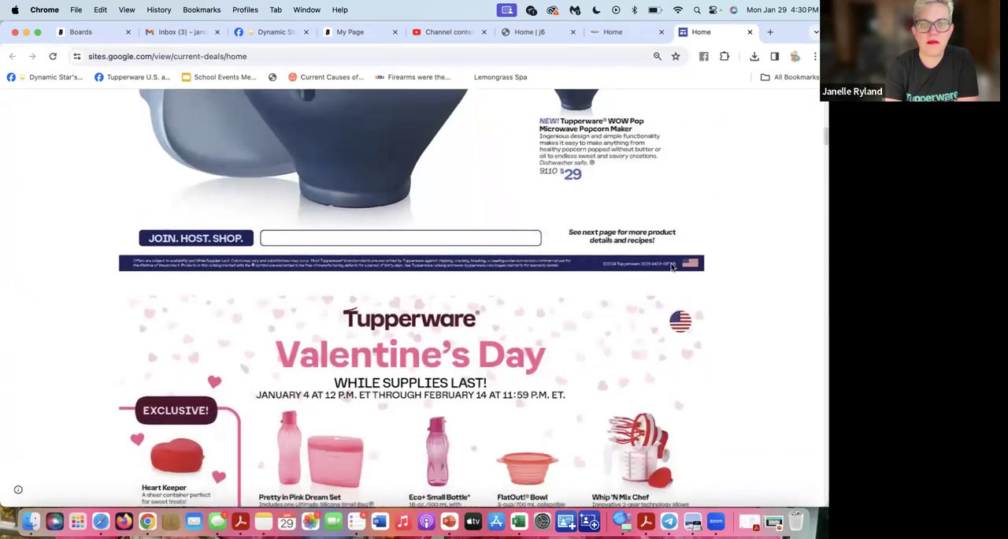
scroll(down, 3)
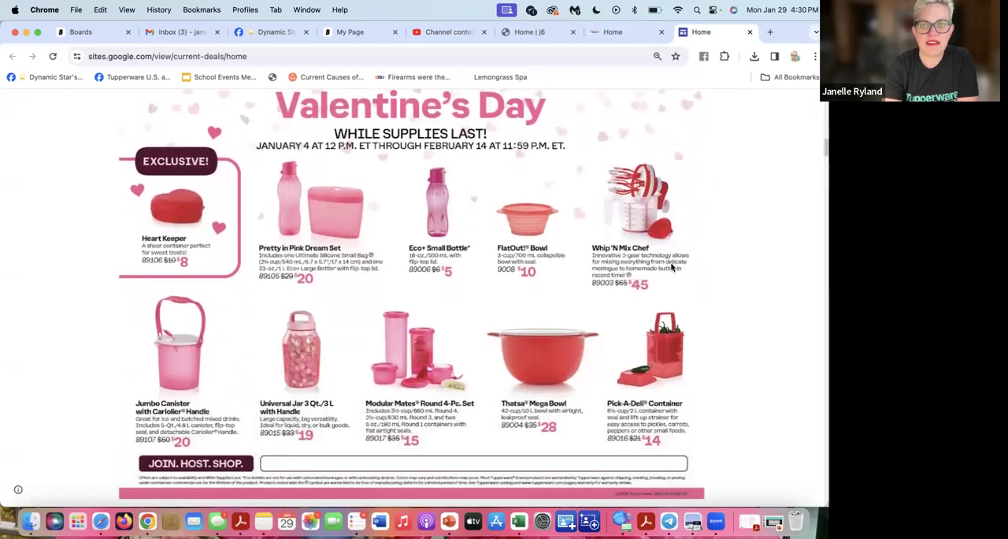
scroll(down, 3)
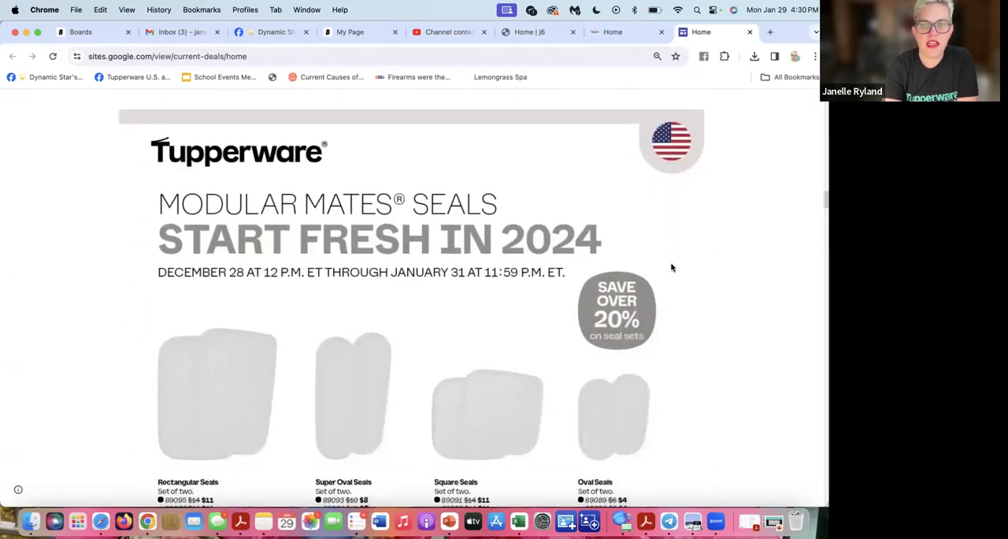
scroll(down, 3)
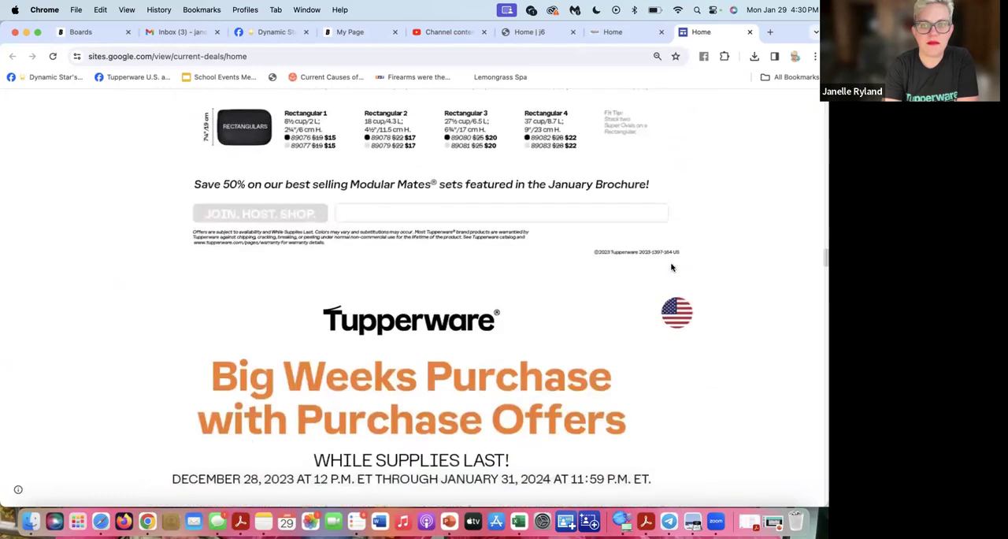
scroll(down, 3)
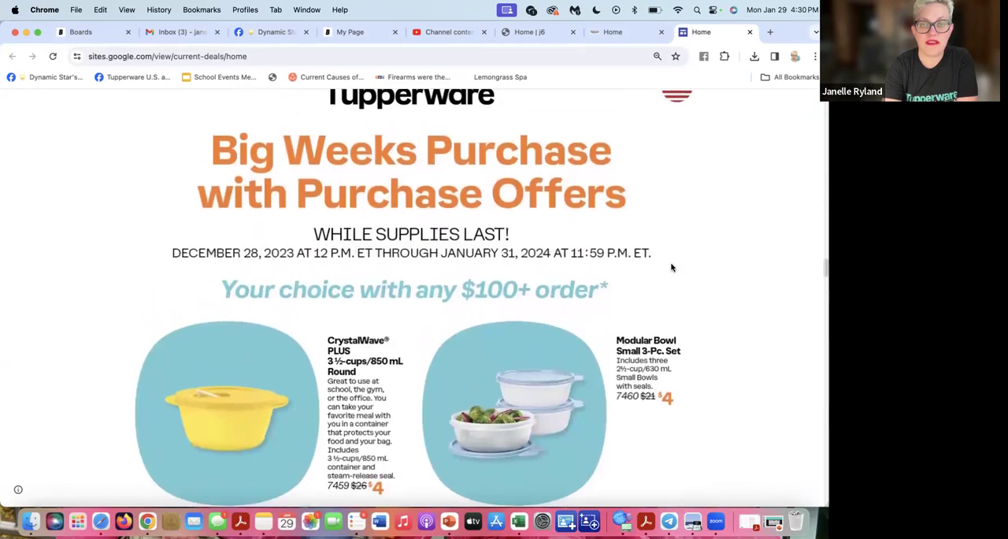
scroll(down, 3)
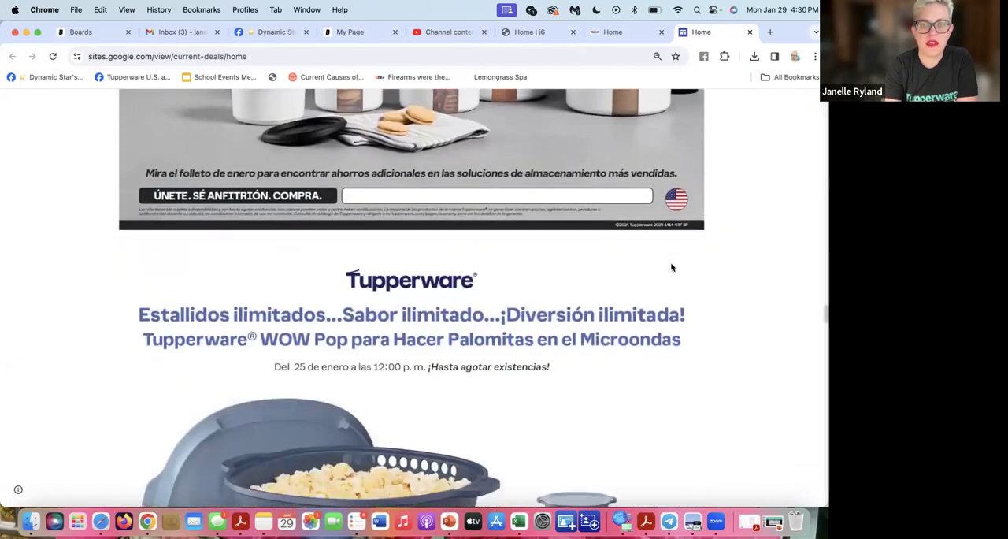
scroll(down, 3)
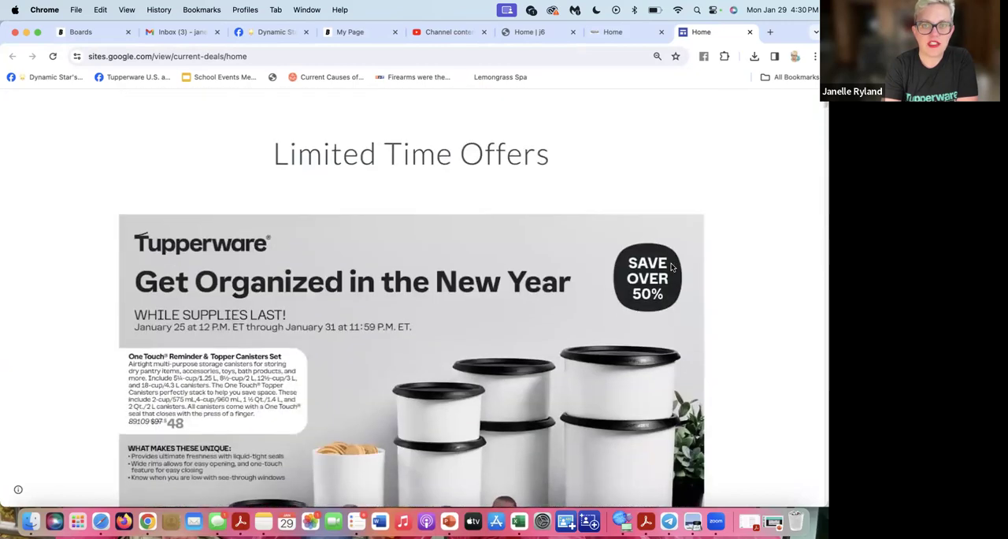
mouse_move(636, 137)
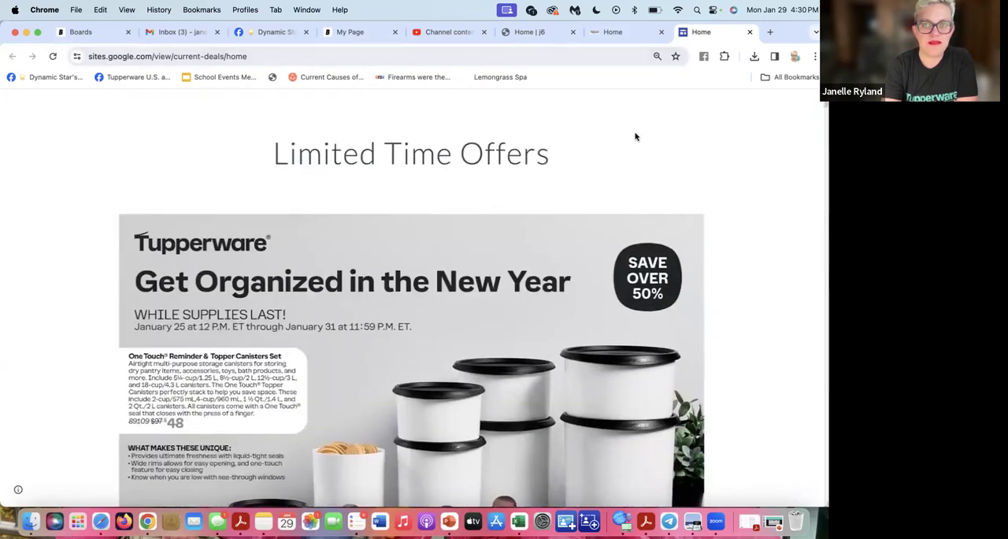
mouse_move(699, 31)
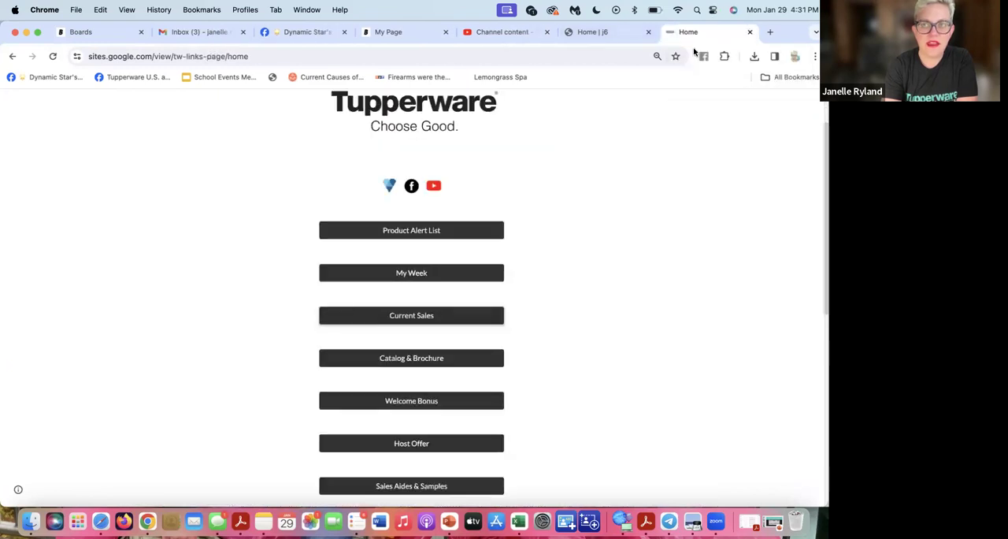
mouse_move(411, 358)
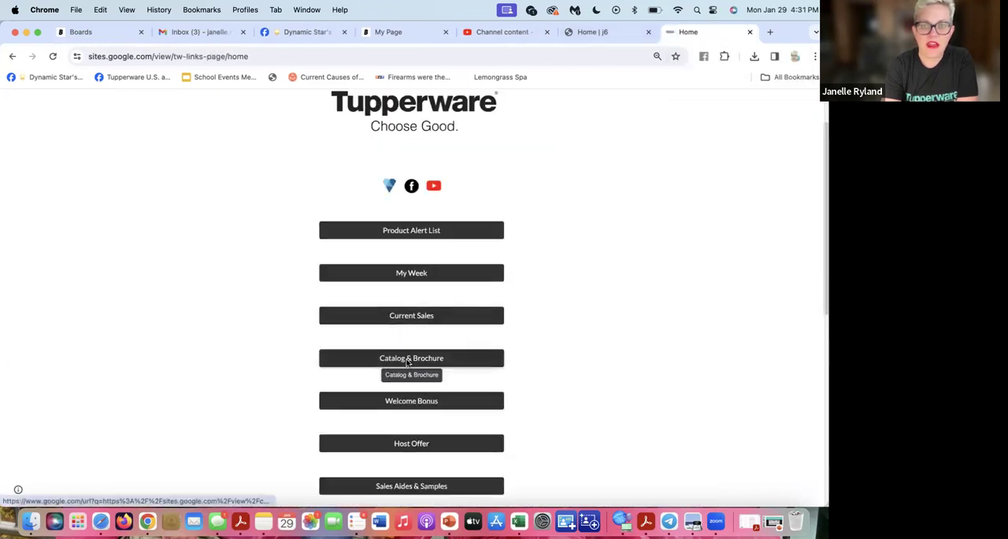
View the Catalog & Brochure page's Spring and January 2024 catalogs, then return to the links page
click(411, 358)
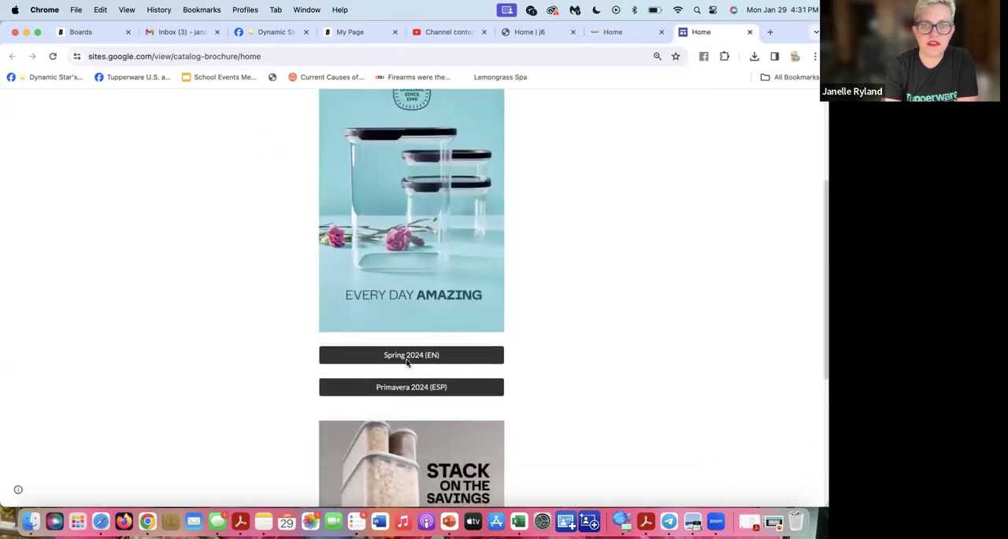
scroll(down, 3)
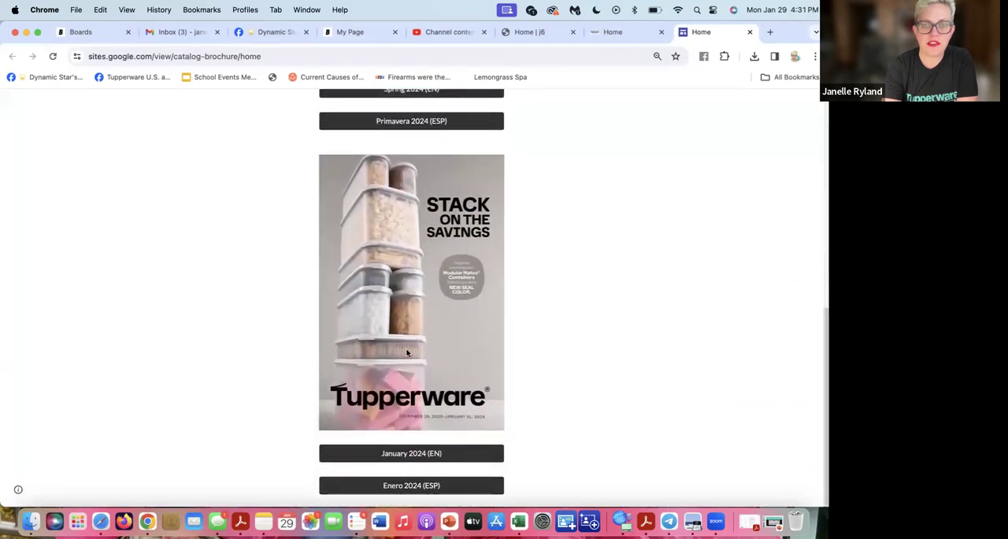
click(613, 31)
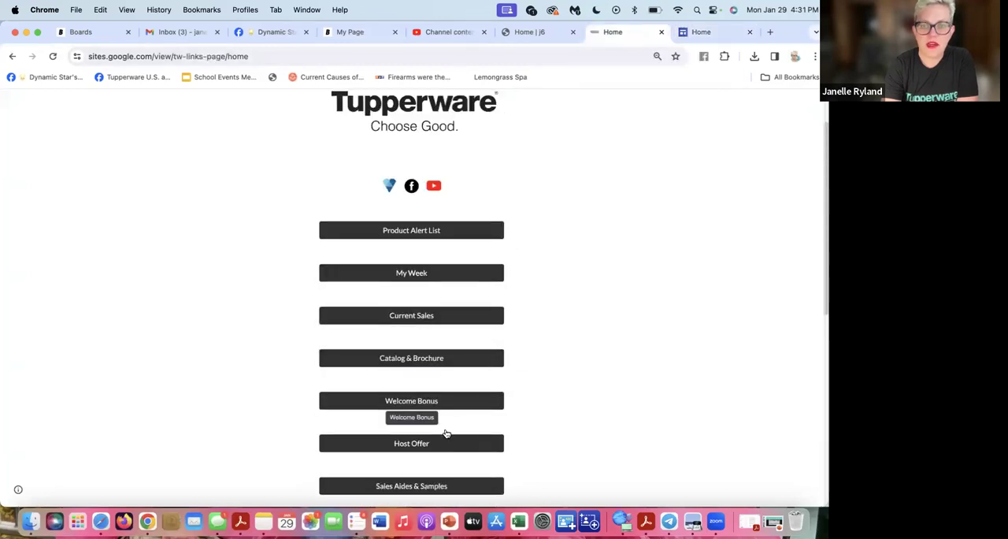
Browse the Welcome Bonus page's starter kit, retail credit and intro kit offers
click(411, 400)
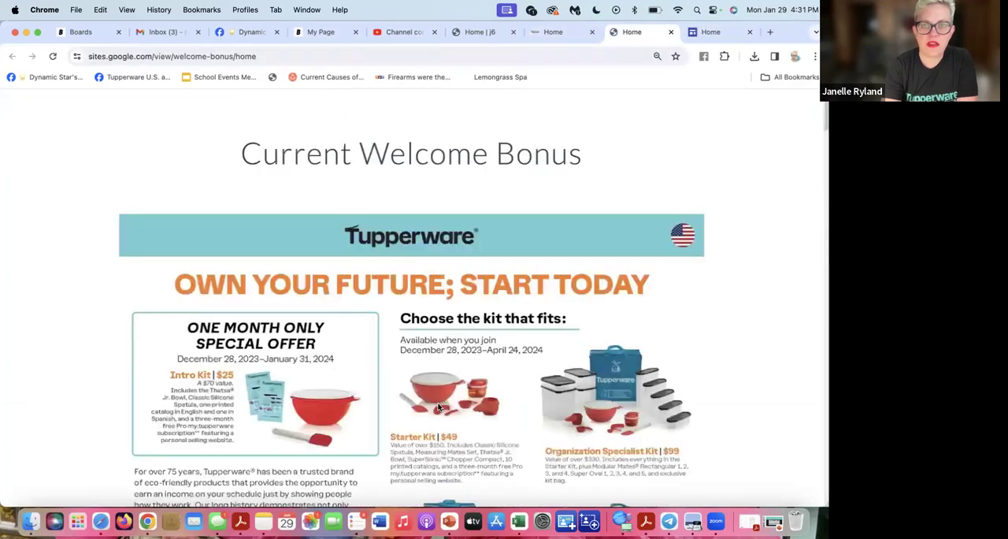
scroll(down, 3)
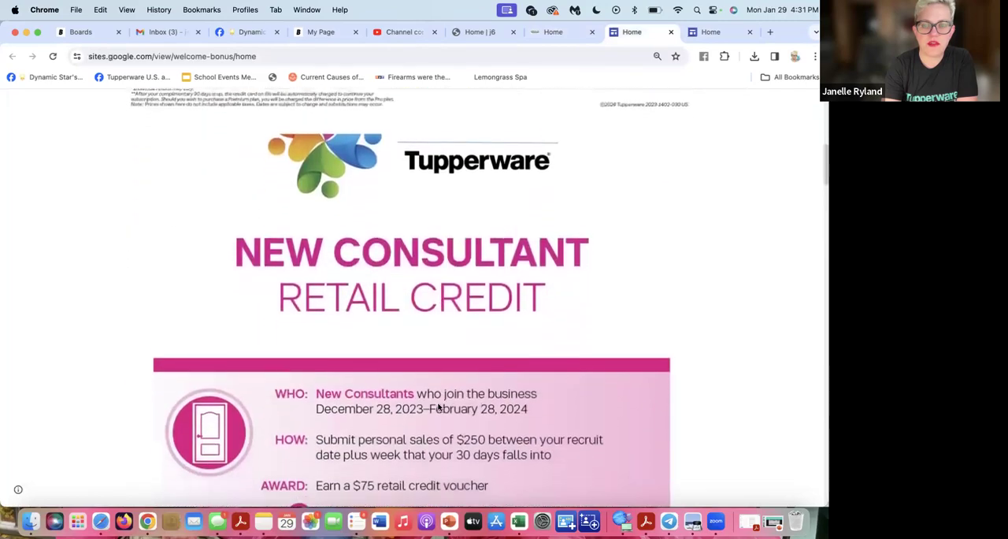
scroll(up, 3)
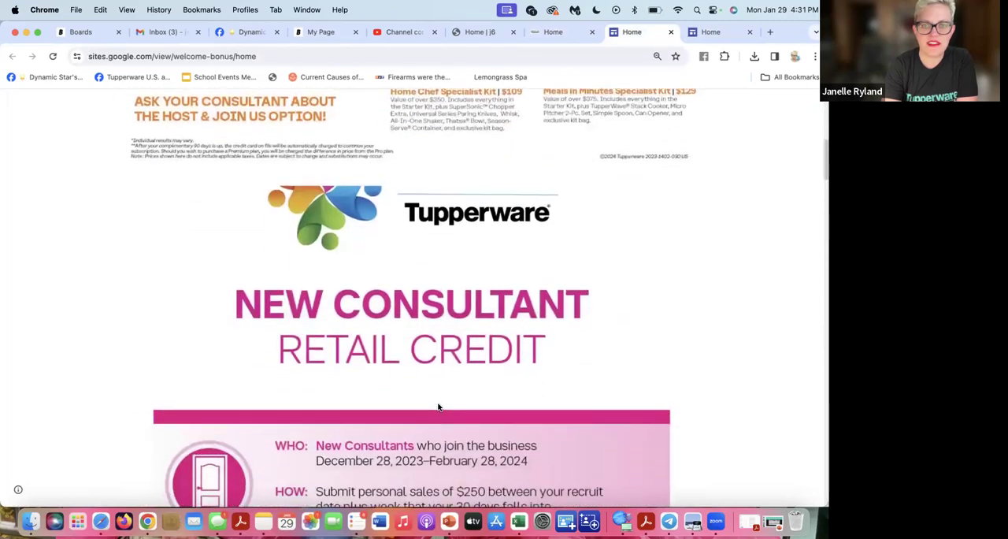
scroll(down, 3)
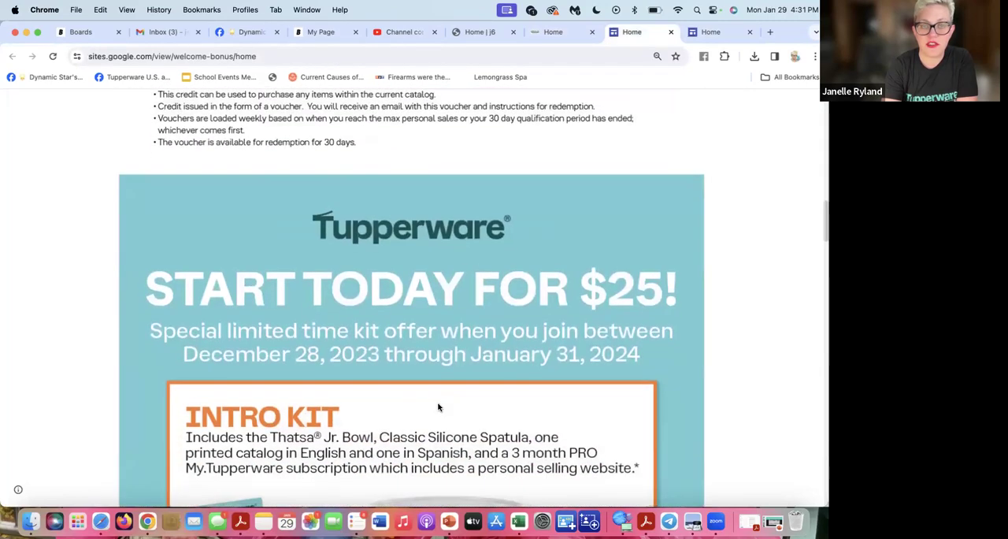
scroll(down, 3)
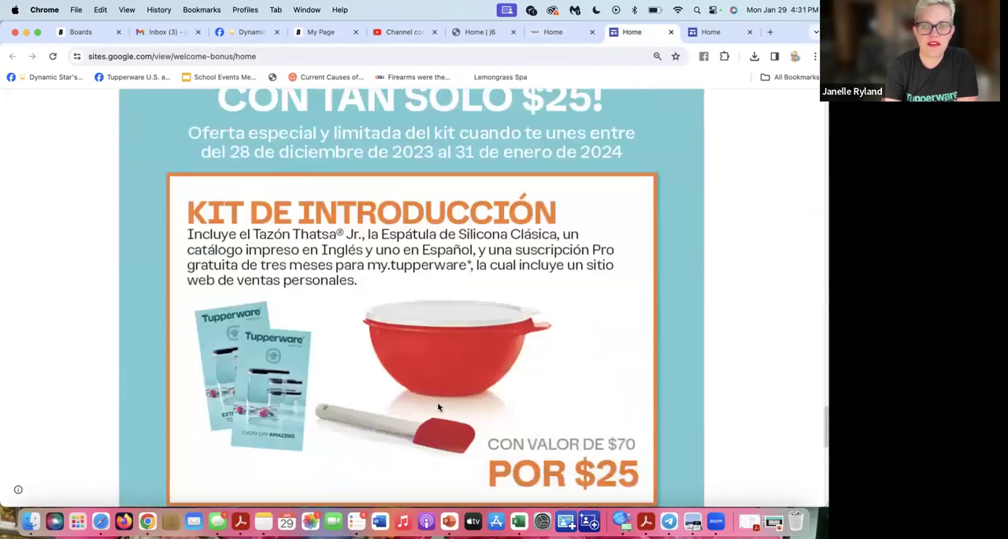
scroll(down, 3)
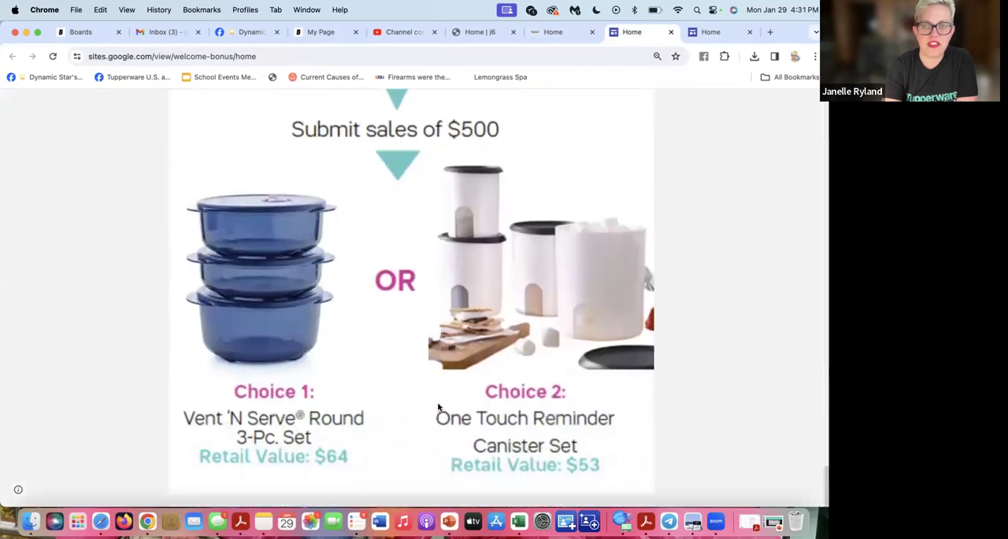
scroll(down, 3)
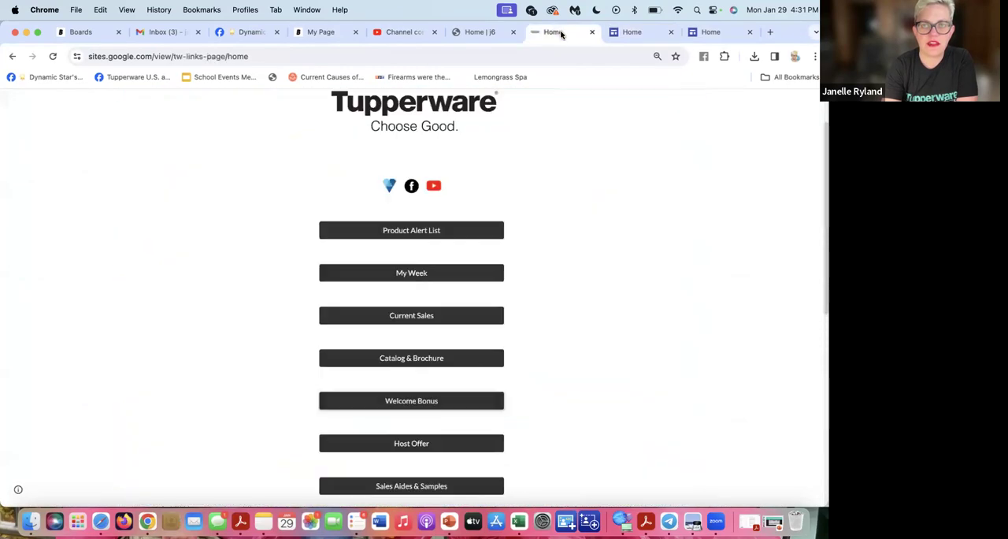
Review the remaining links (Recipes, New Consultant Docs, Jenkon Training Videos) and close the extra site pages
scroll(down, 3)
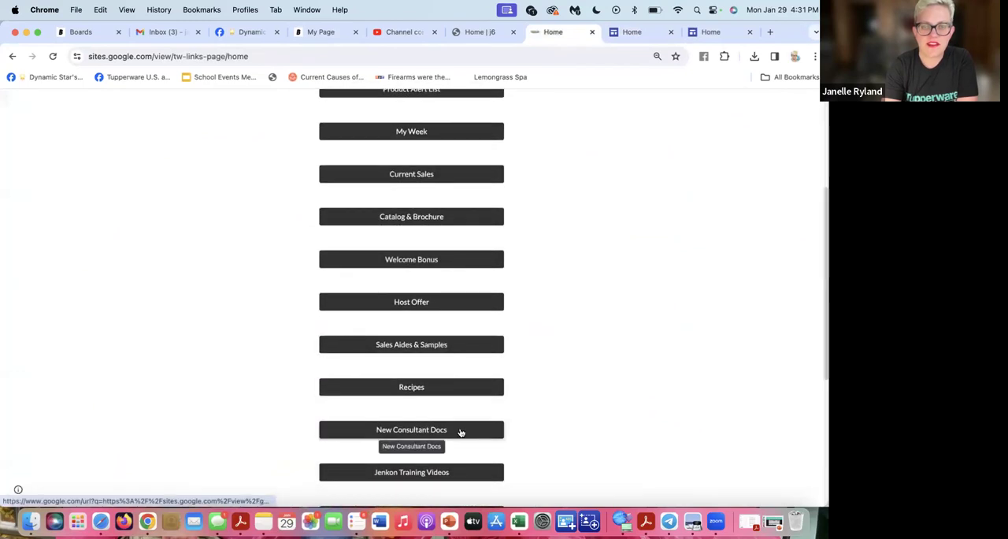
scroll(up, 3)
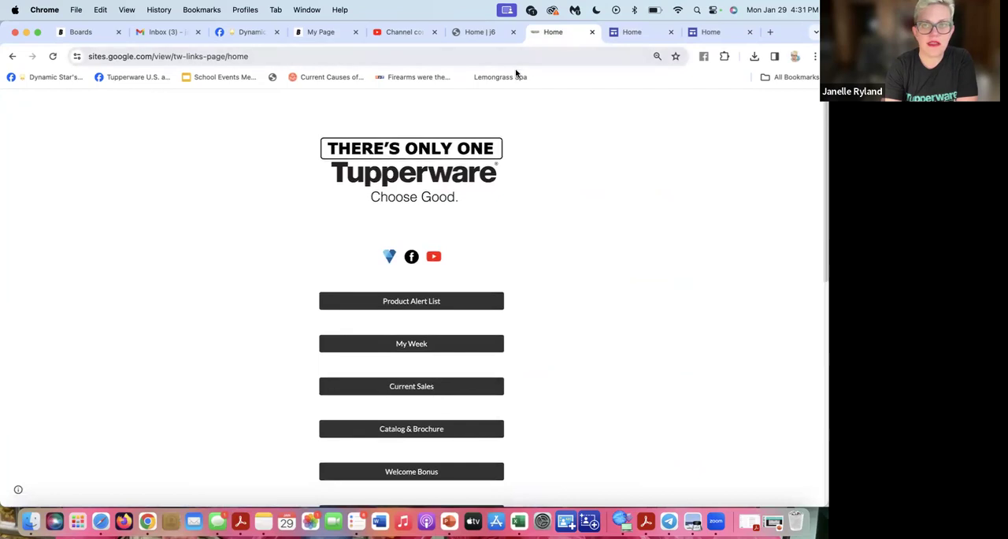
click(749, 32)
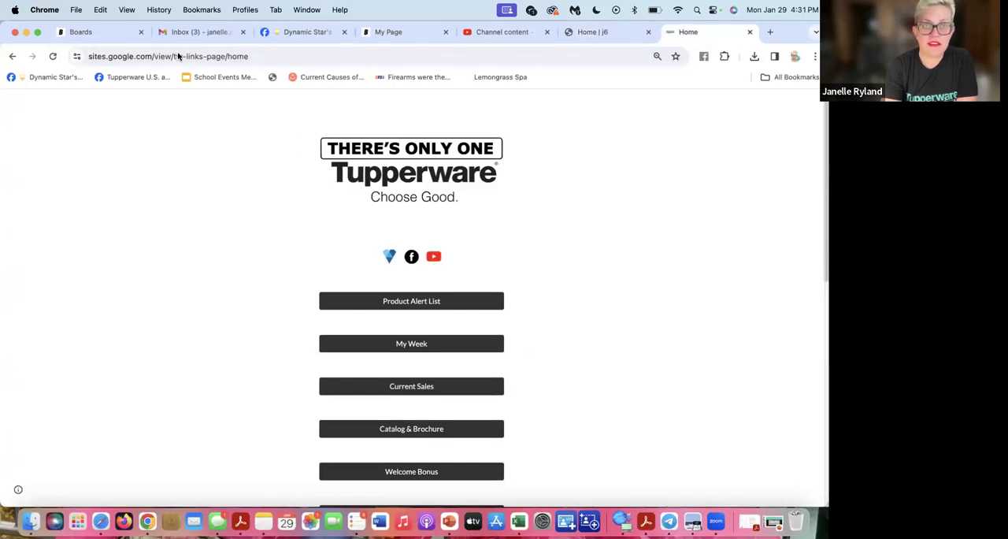
Navigate from the MyOffice business home to the TuppNow dashboard via the side menu
click(592, 31)
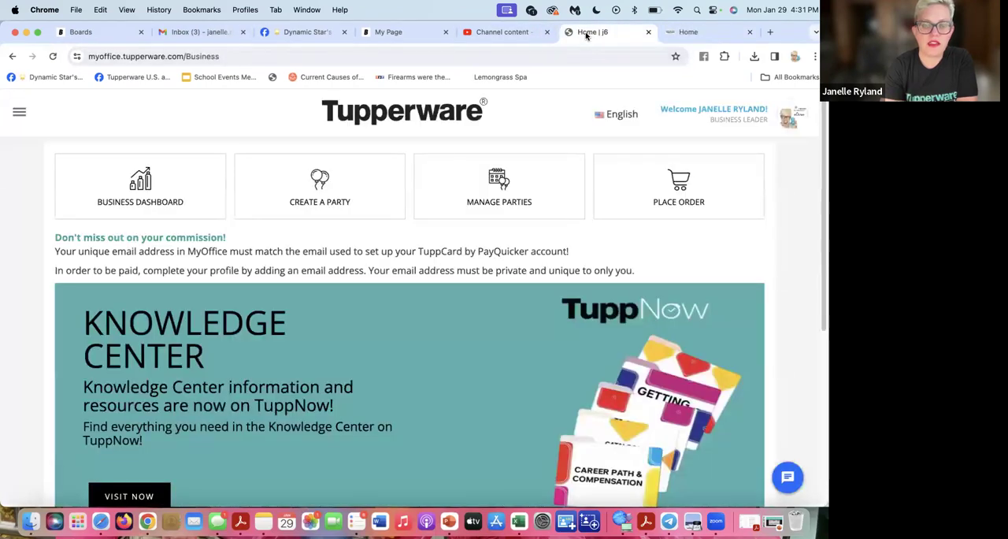
mouse_move(315, 99)
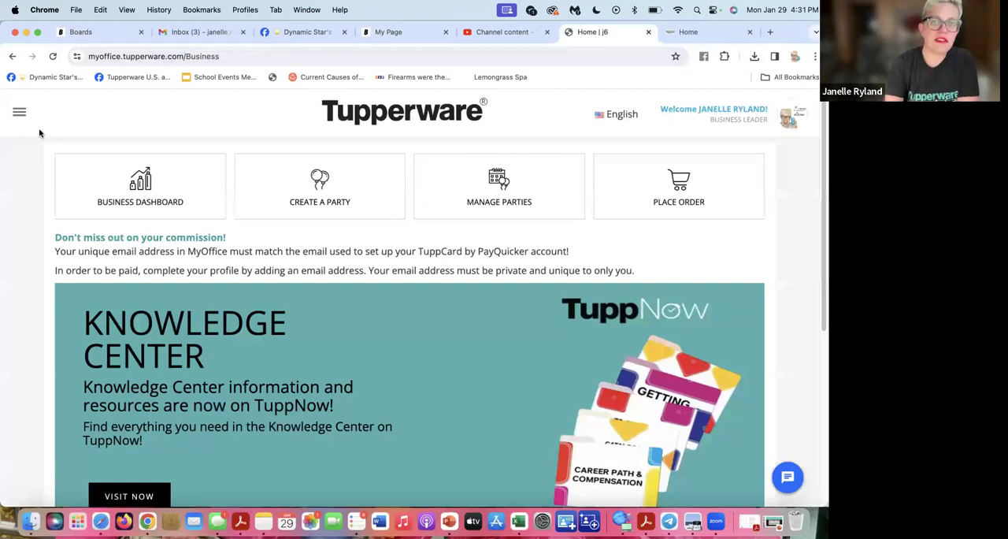
click(19, 111)
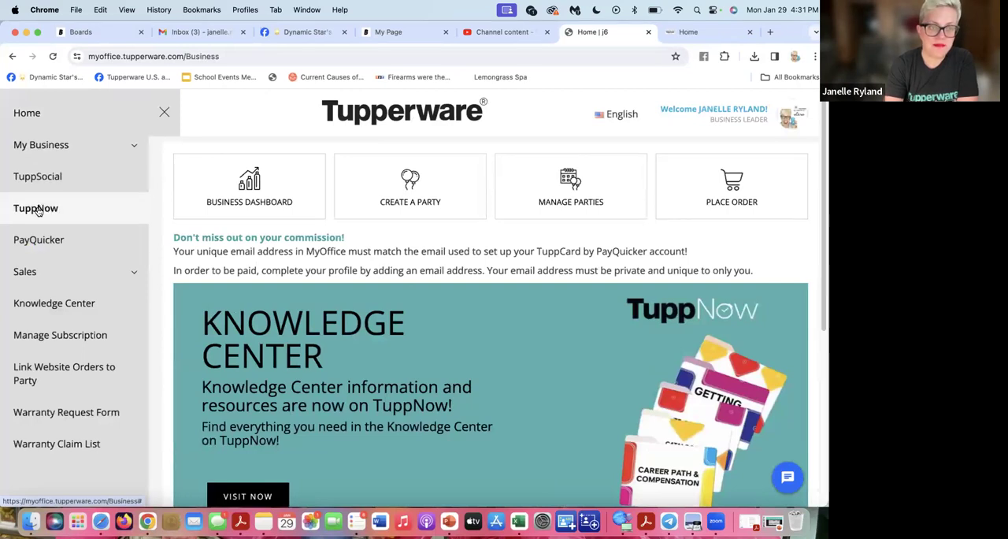
click(34, 208)
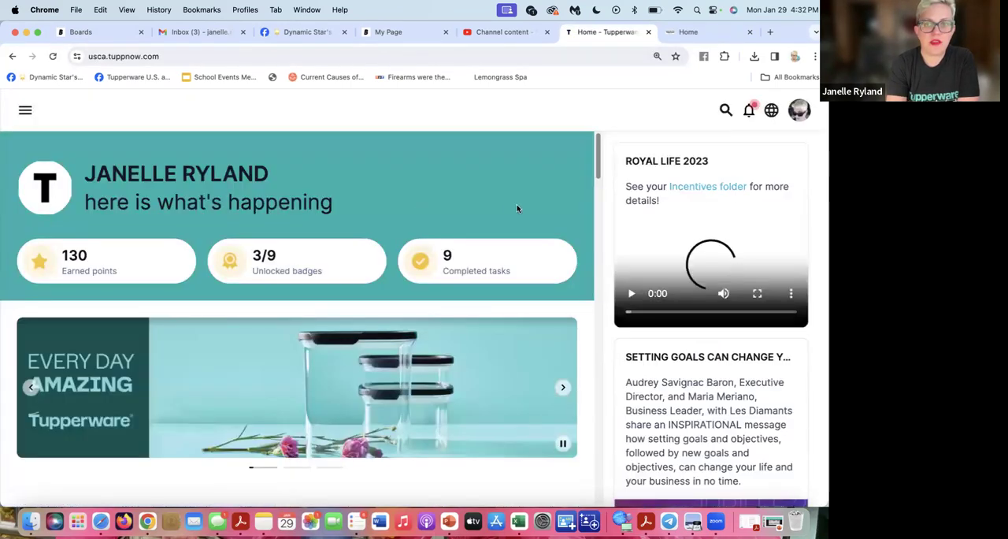
Use the TuppNow menu's Categories list to reach the TuppNews January updates page
scroll(down, 3)
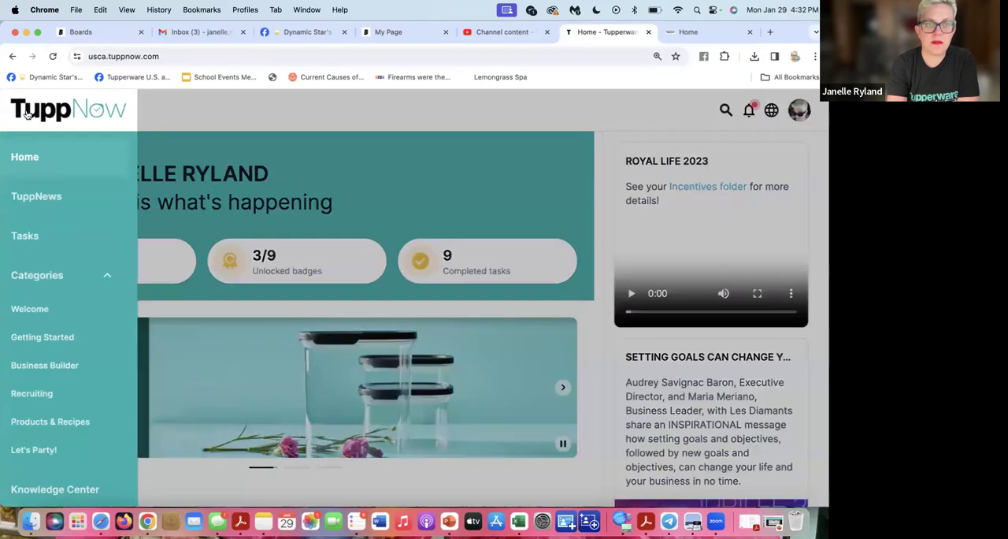
click(29, 110)
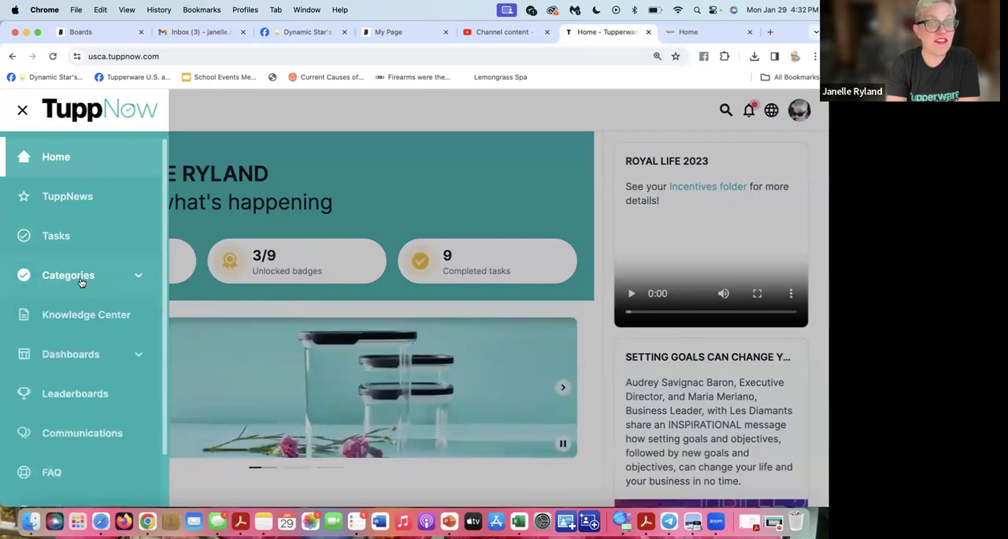
click(68, 274)
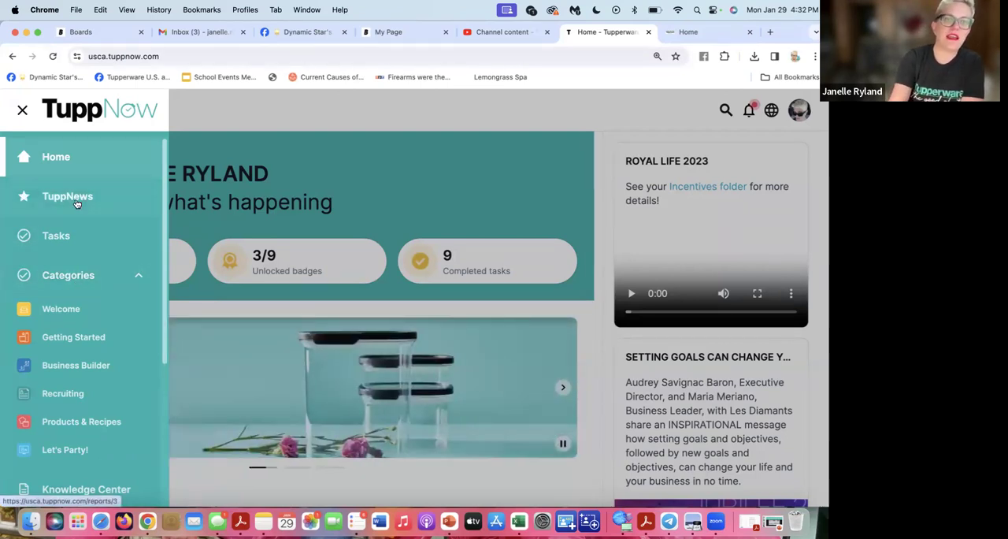
click(66, 197)
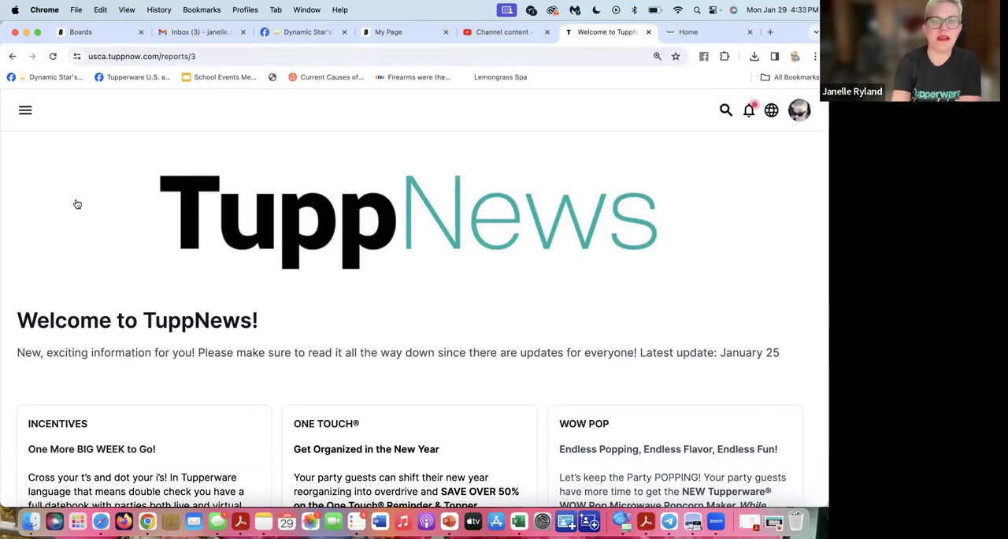
Read down TuppNews past Valentine offers to the January Big Weeks brochure section
scroll(down, 3)
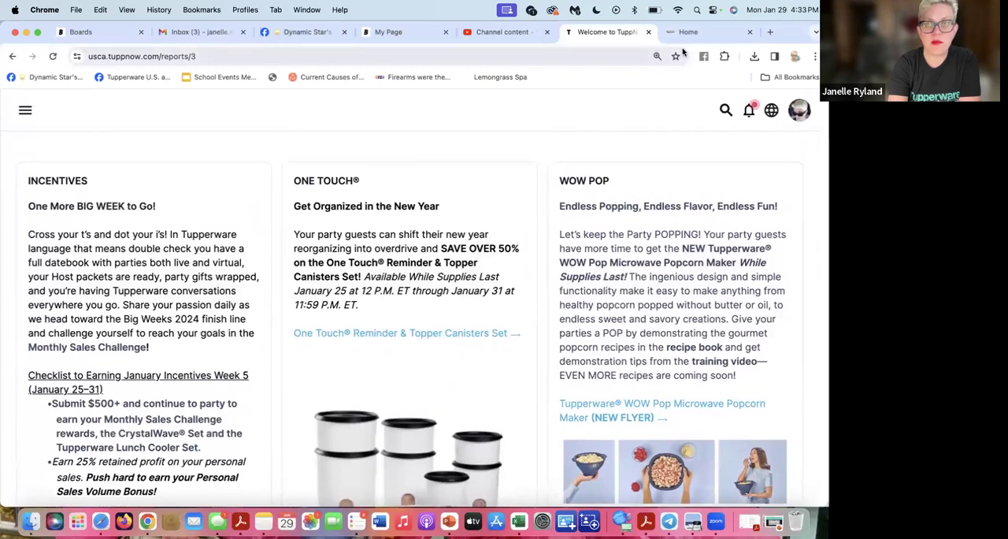
click(687, 32)
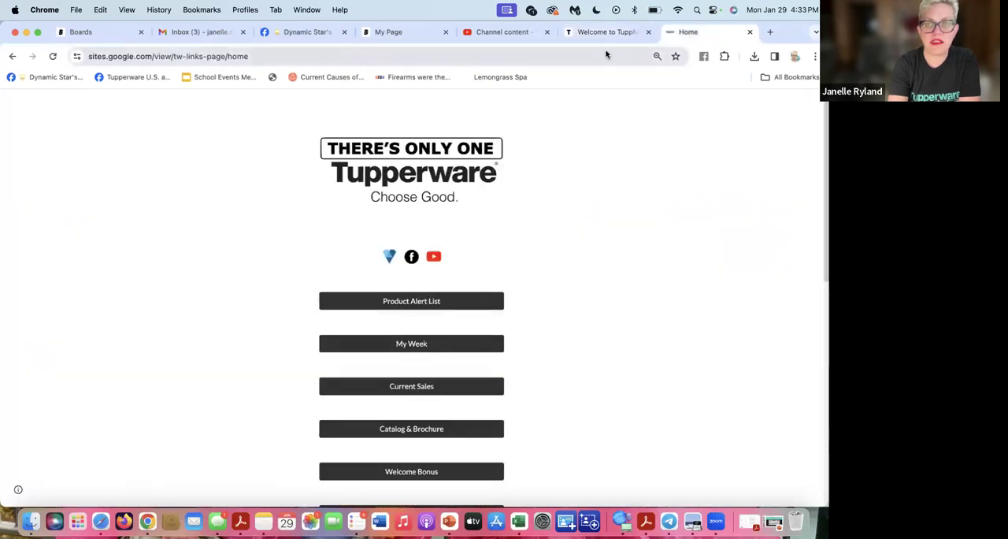
click(604, 31)
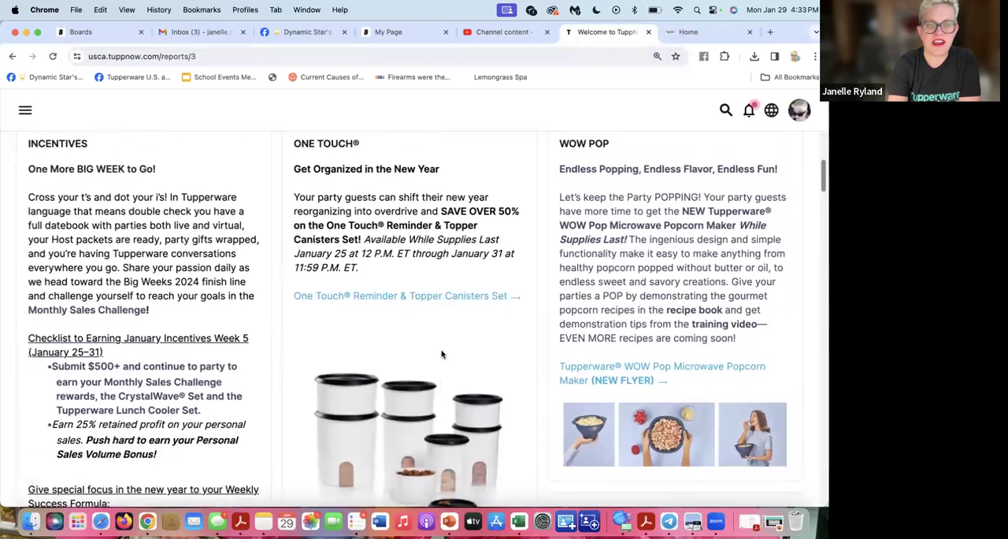
scroll(down, 3)
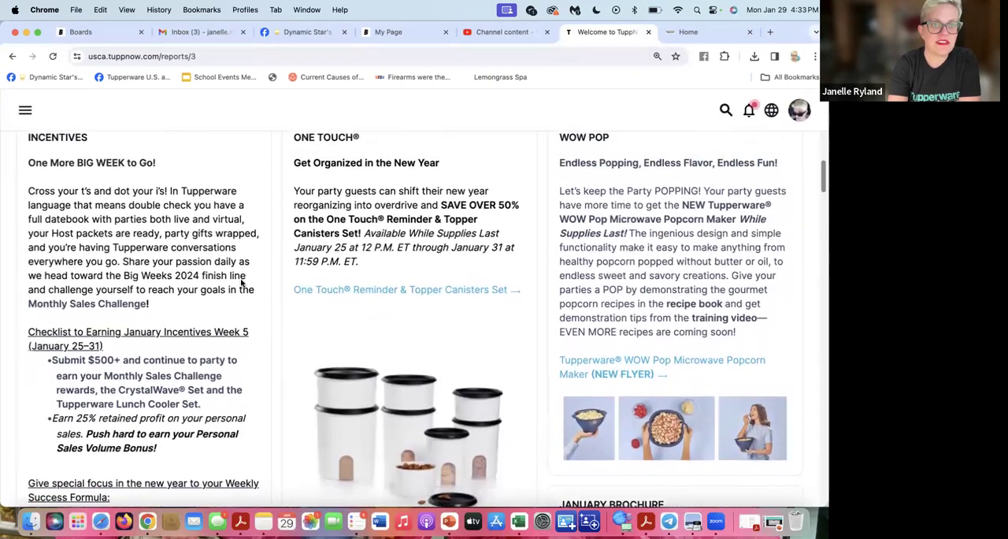
scroll(down, 3)
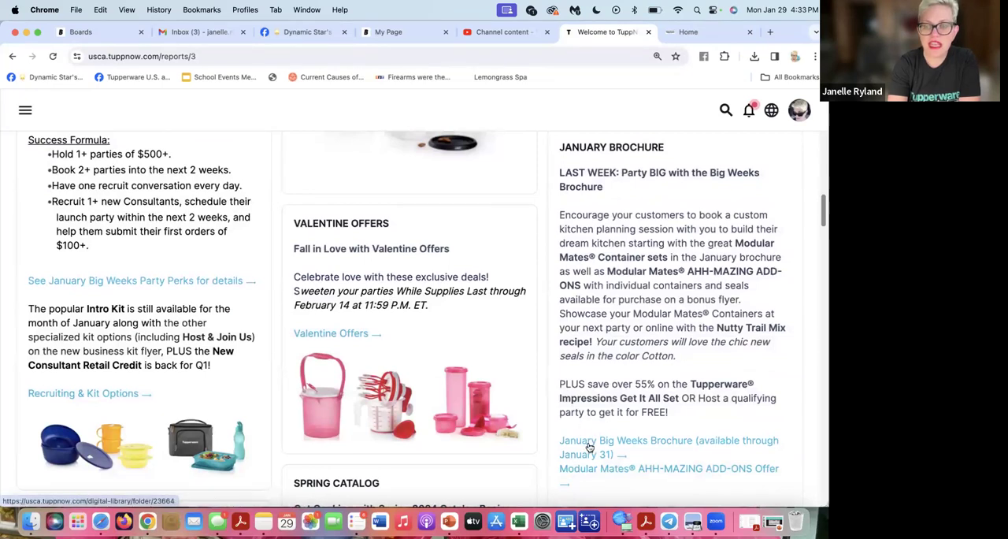
Preview the January Big Weeks Brochure Materials EN file in the Knowledge Center, then return to TuppNews
click(667, 445)
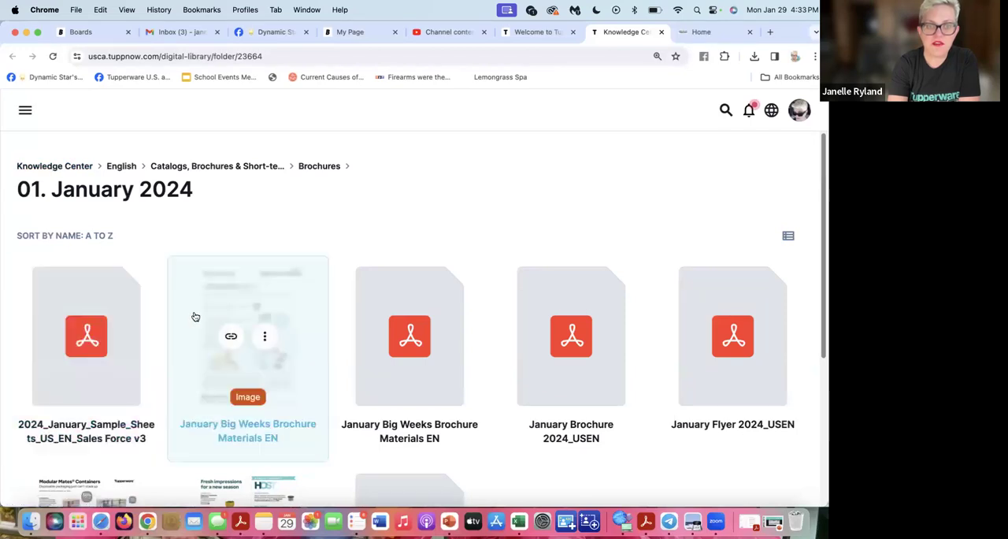
click(247, 336)
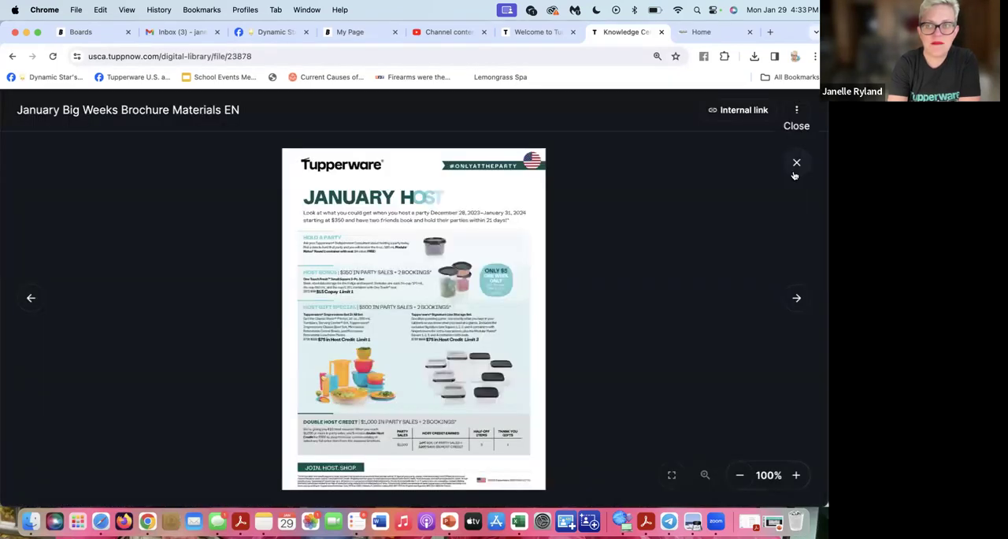
click(797, 162)
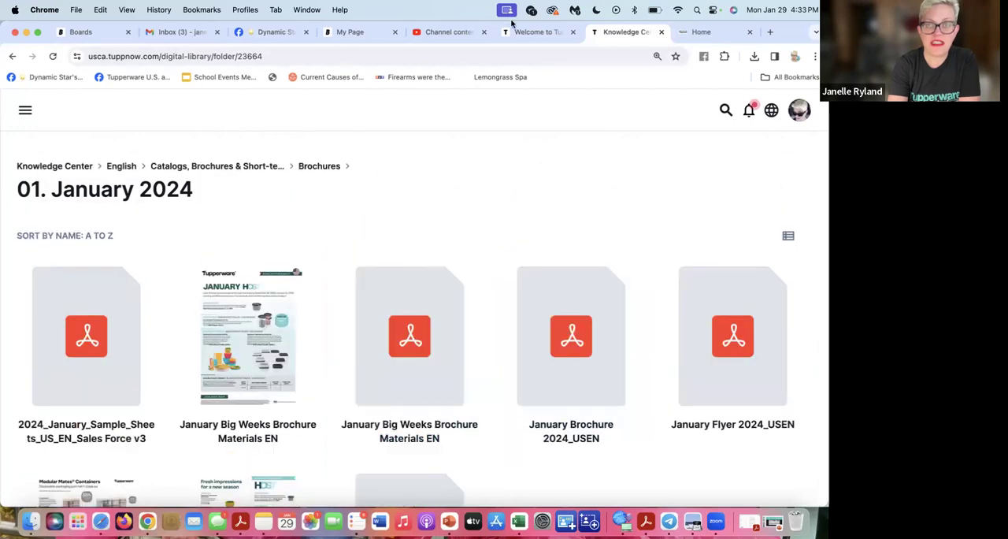
click(539, 31)
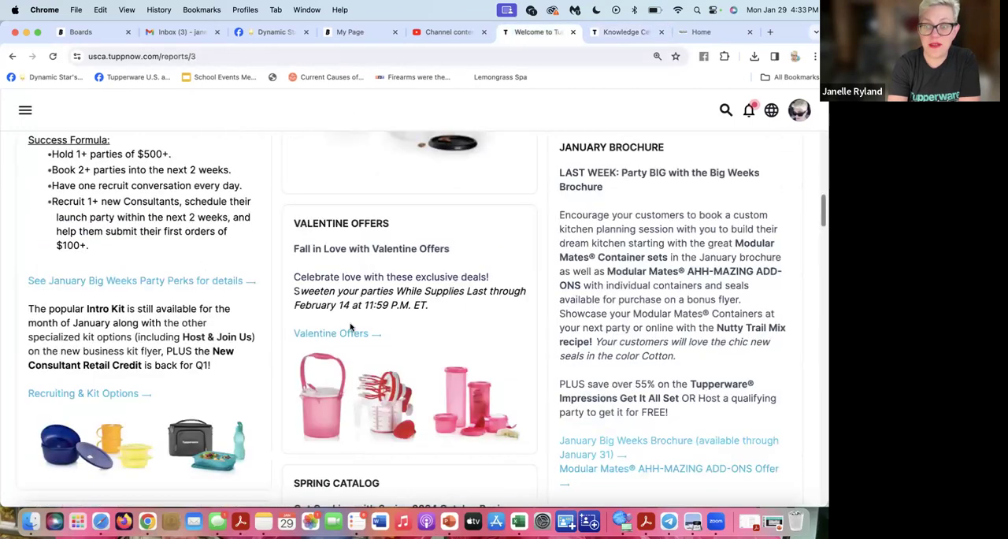
Read through Jubilee 2024, Programs & Recognition and Customer Care sections of TuppNews
scroll(down, 3)
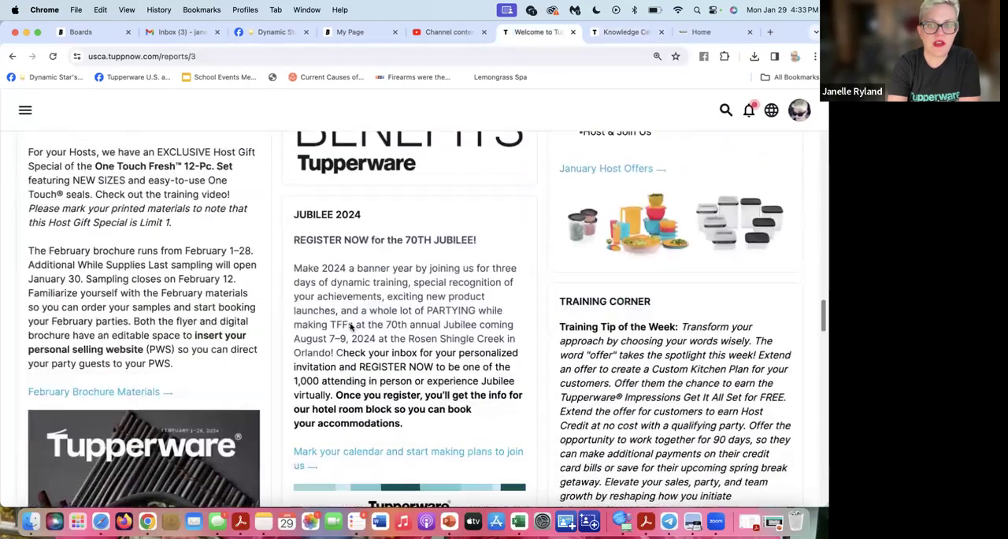
scroll(down, 3)
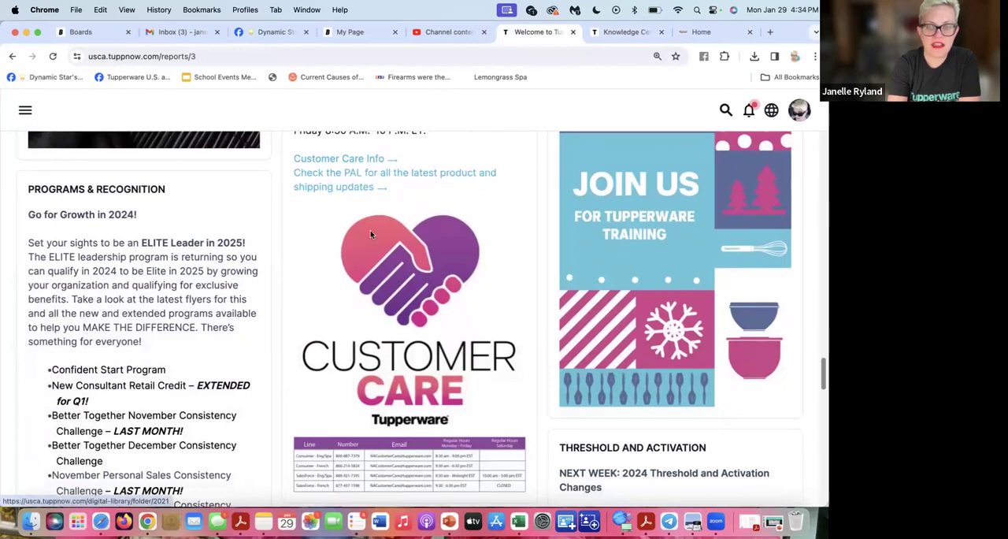
scroll(down, 3)
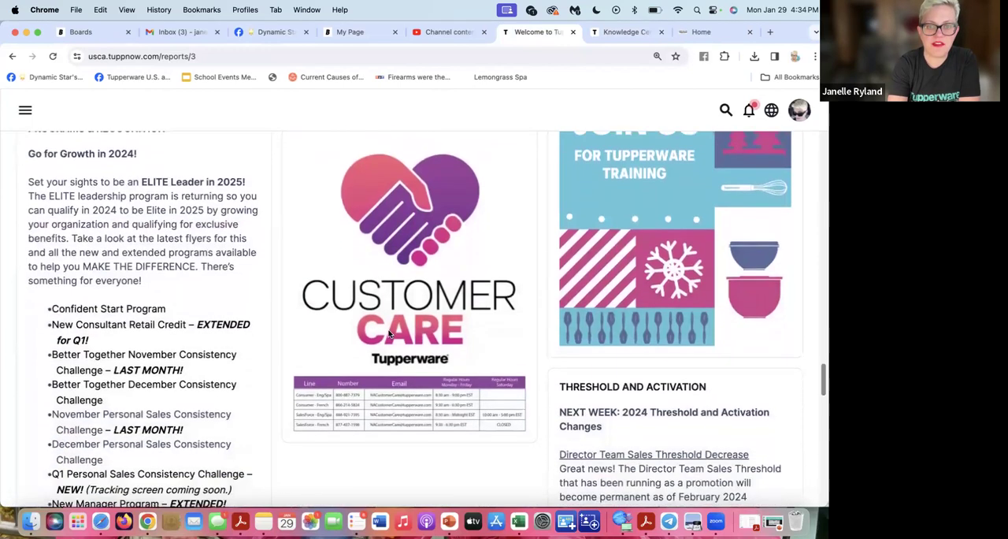
mouse_move(361, 432)
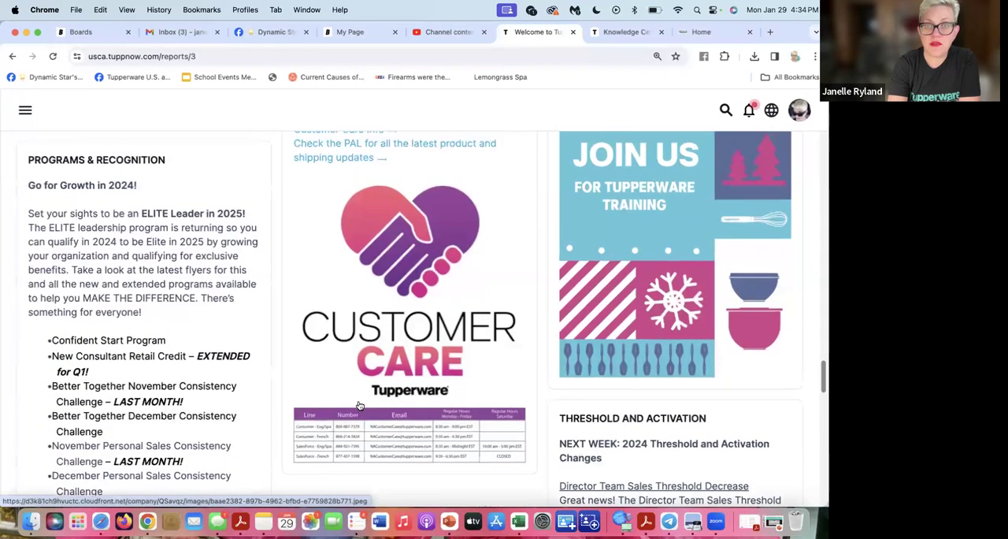
scroll(down, 3)
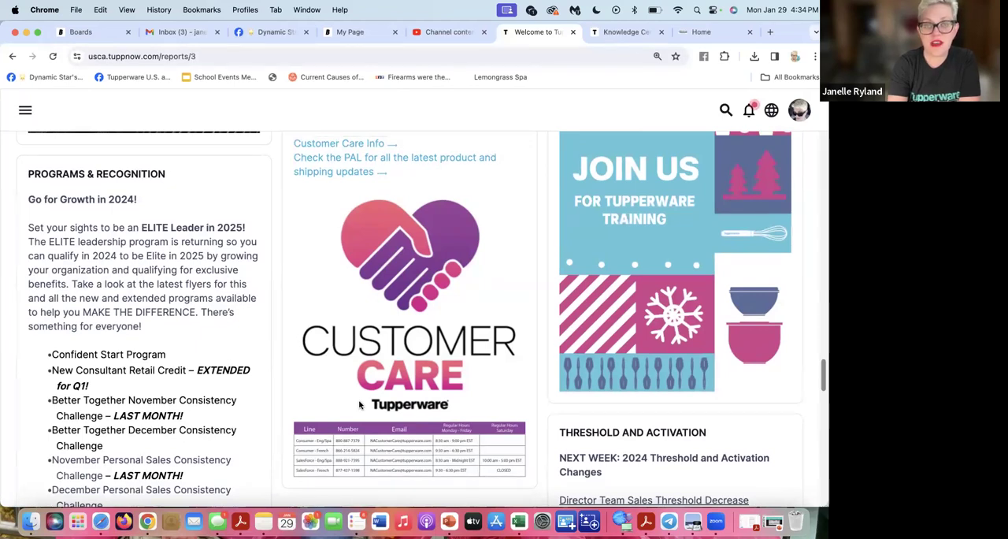
scroll(up, 3)
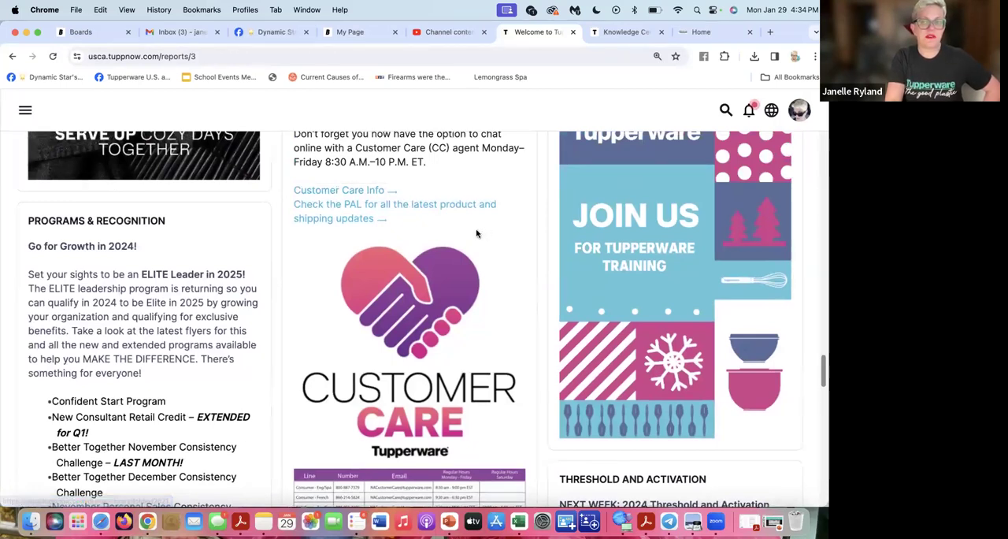
scroll(down, 3)
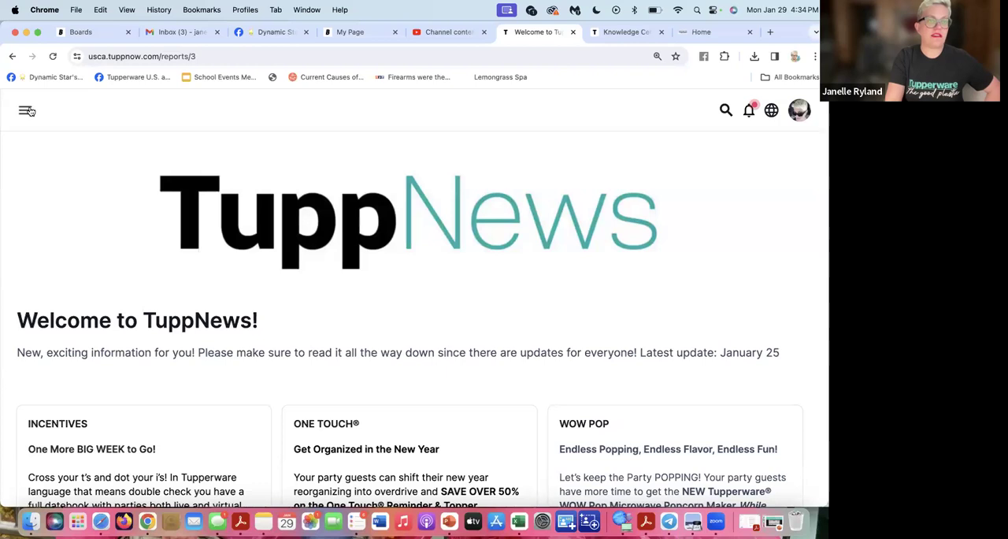
Browse the English Knowledge Center folders from Career Path & Compensation through Sales Aids
click(27, 110)
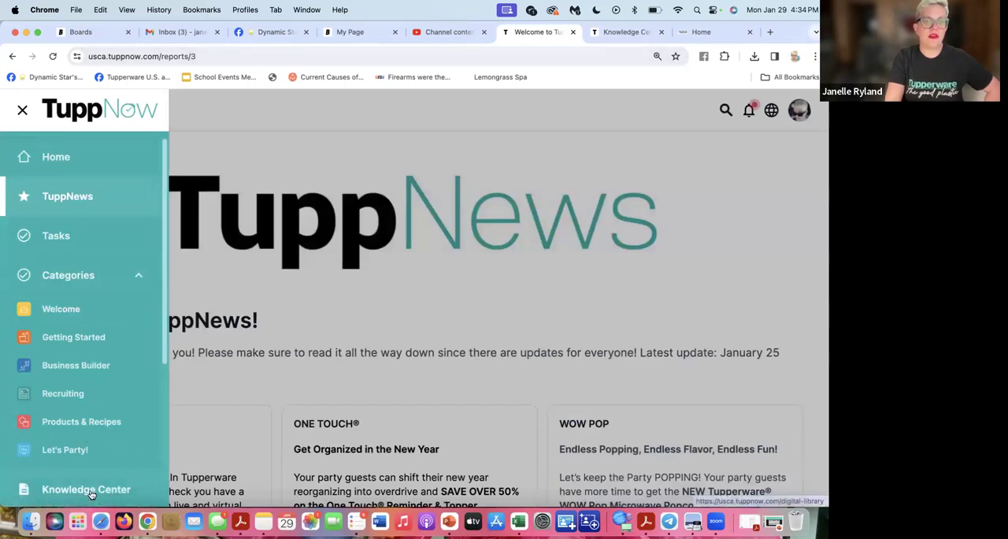
click(85, 488)
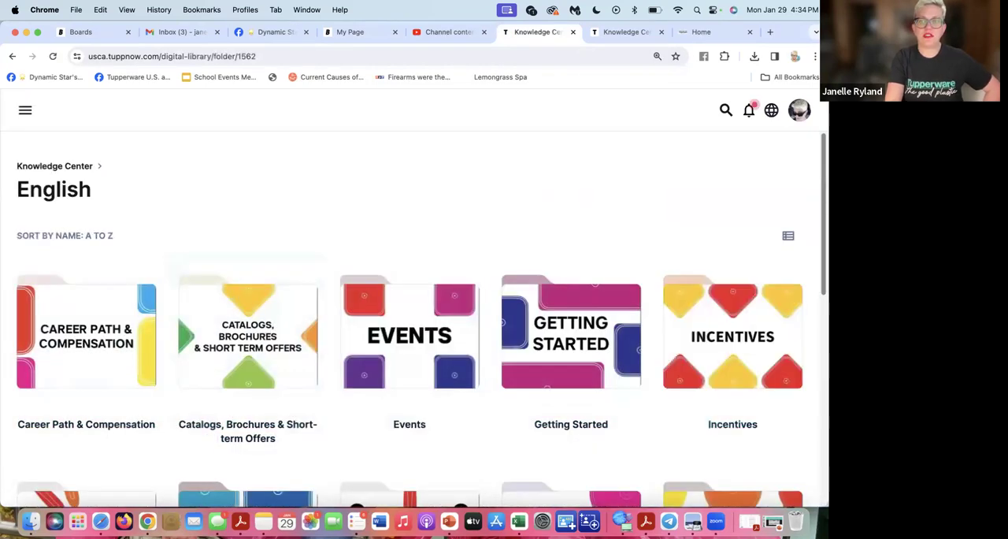
scroll(down, 3)
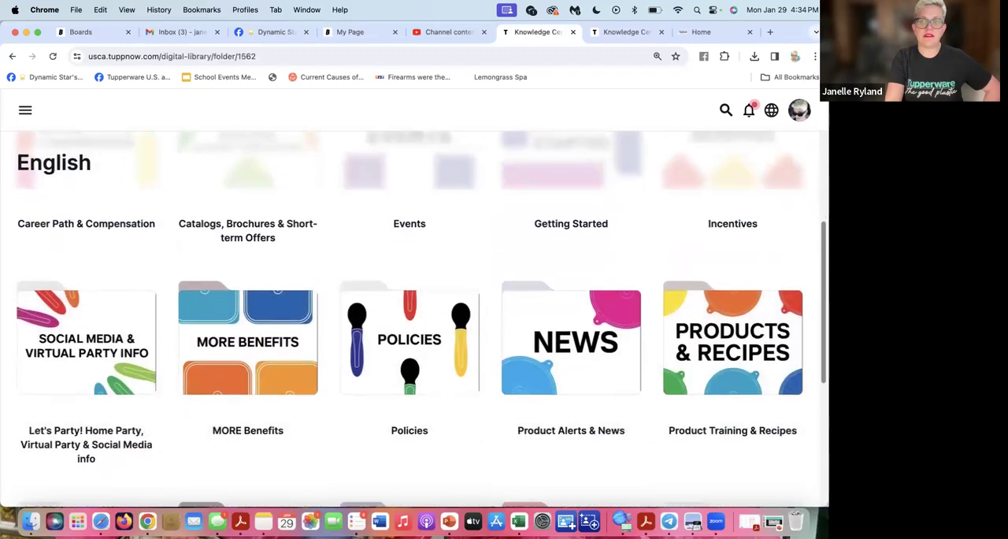
scroll(down, 3)
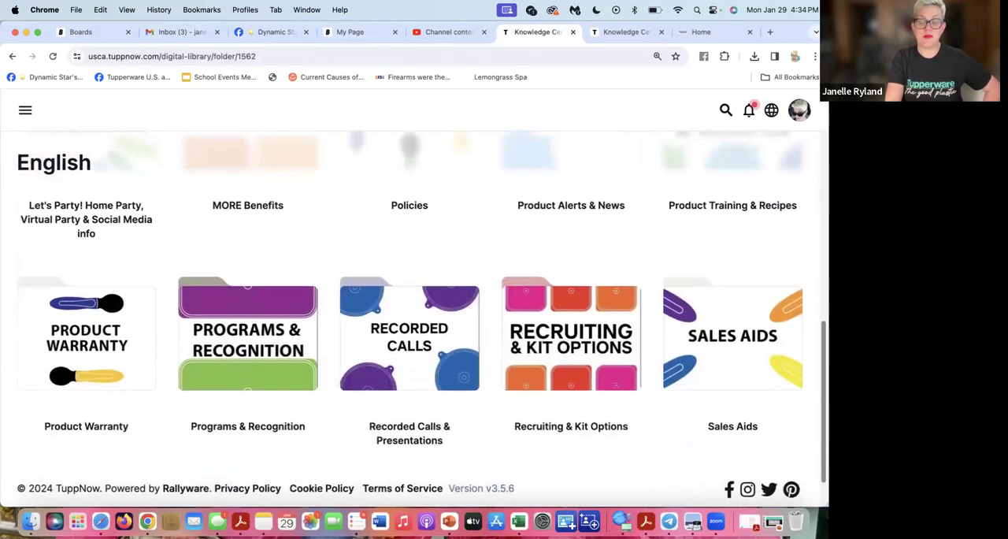
scroll(up, 3)
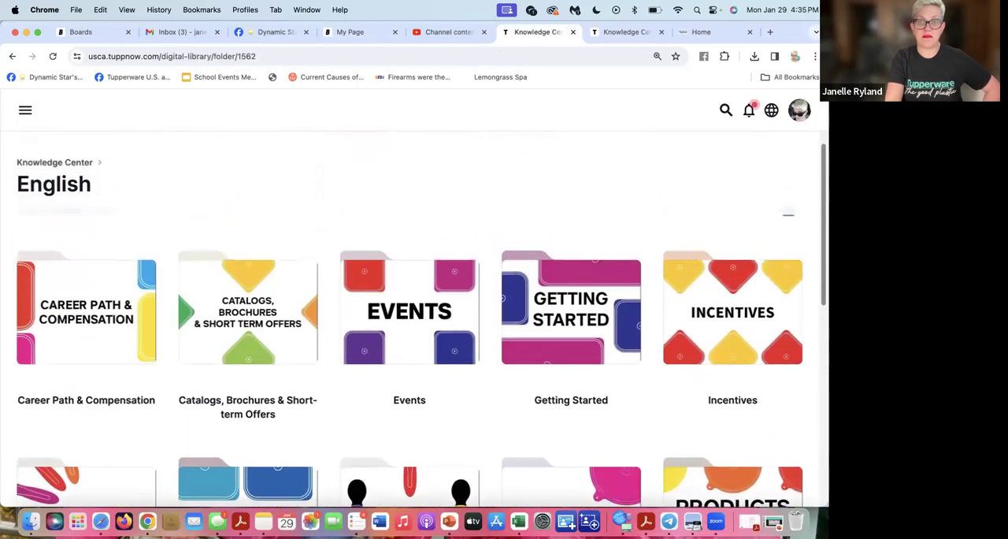